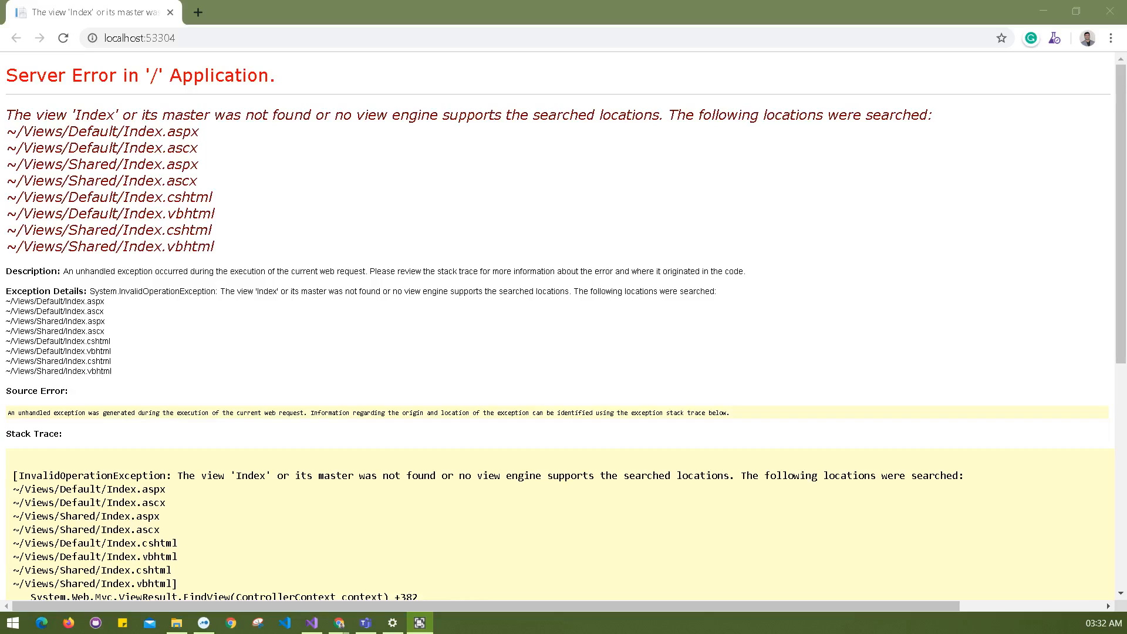
pyautogui.moveTo(104, 220)
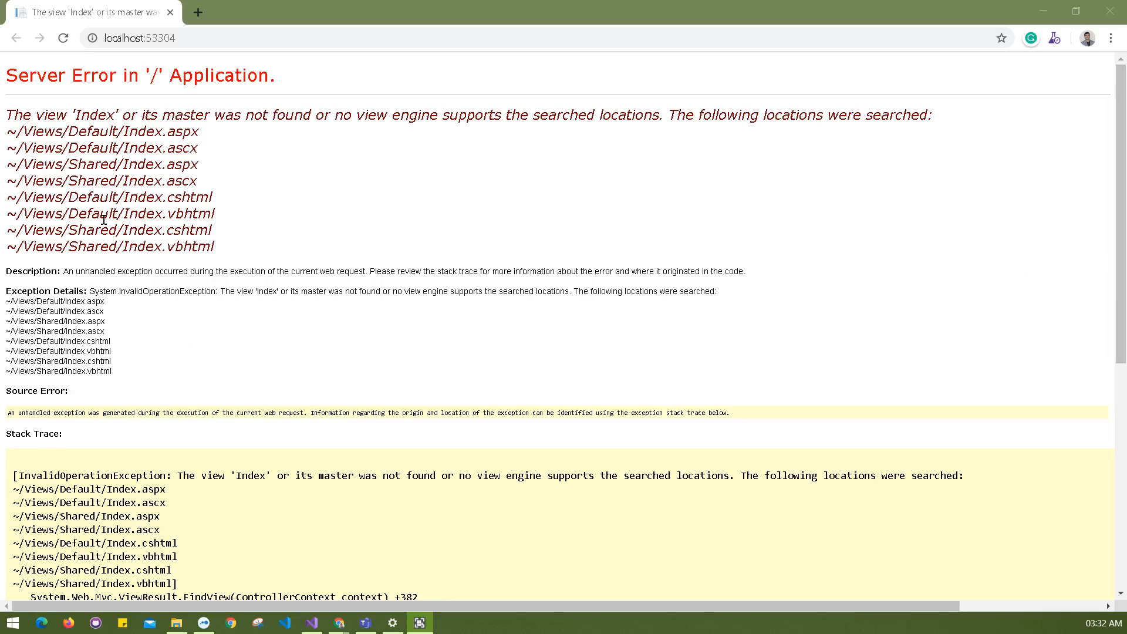
# Highlight the Views folder and the missing Index view name in the error's searched path
pyautogui.doubleClick(42, 147)
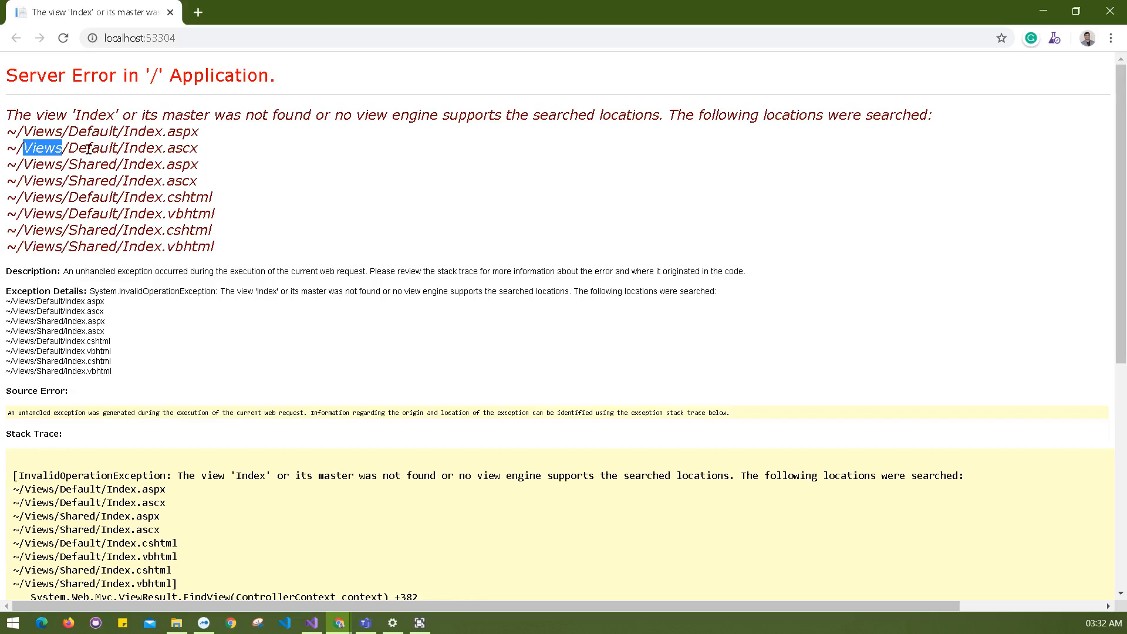
pyautogui.click(86, 155)
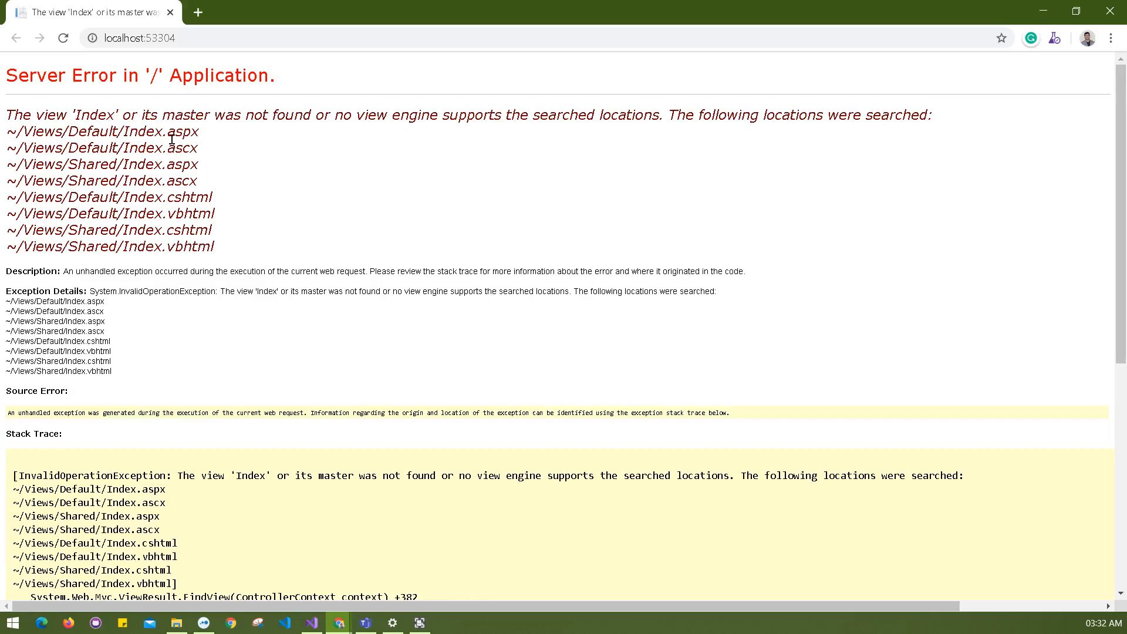
pyautogui.moveTo(213, 183)
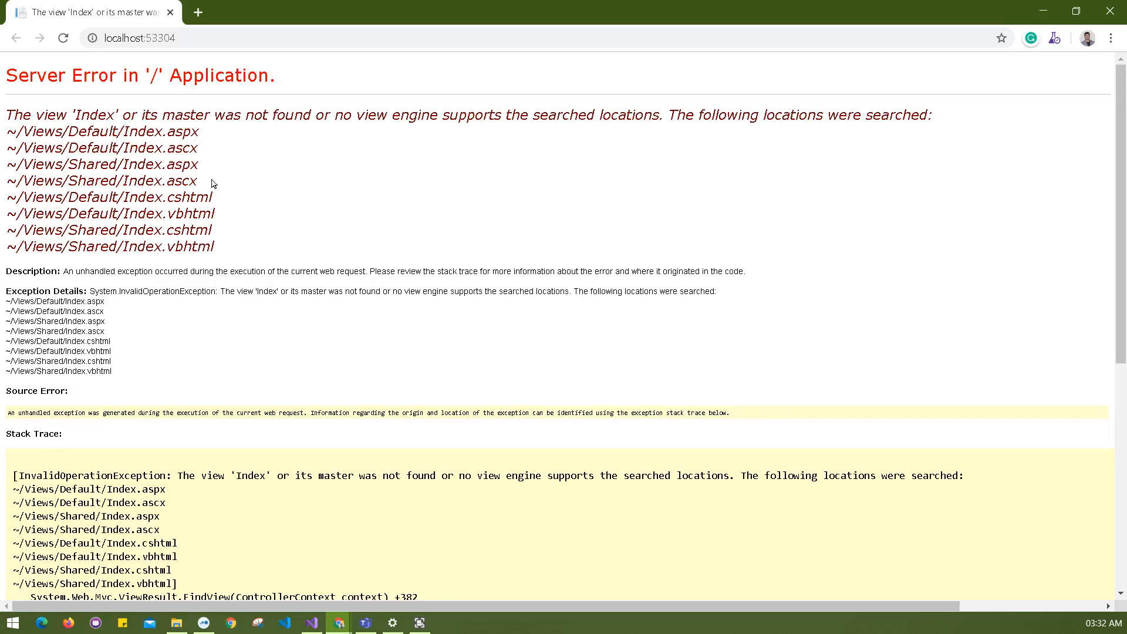
pyautogui.moveTo(193, 238)
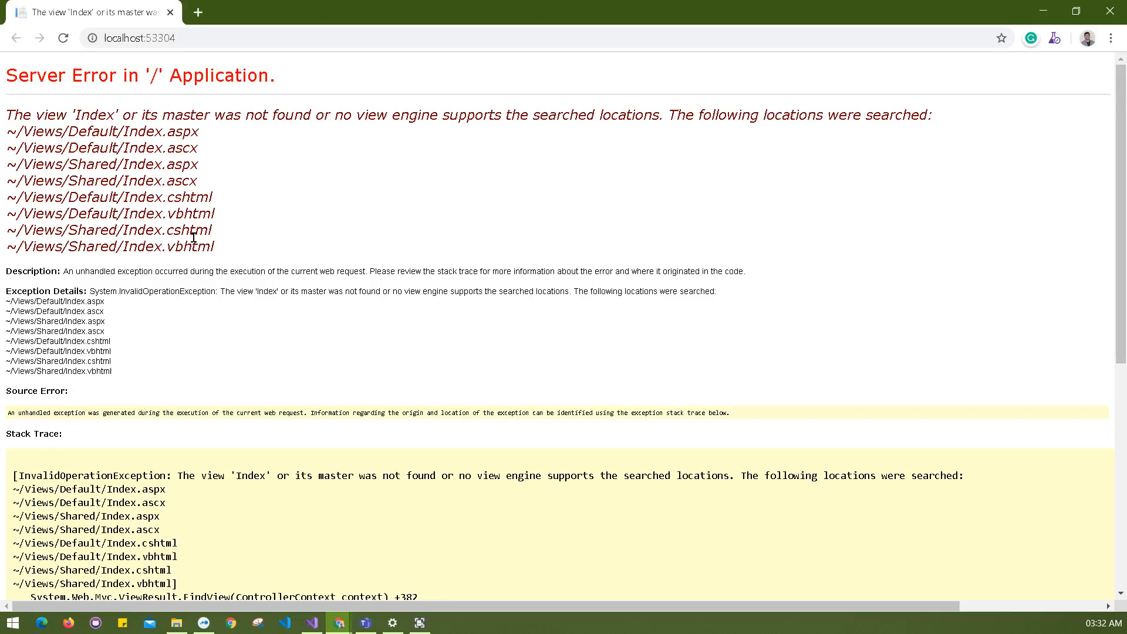
pyautogui.moveTo(218, 257)
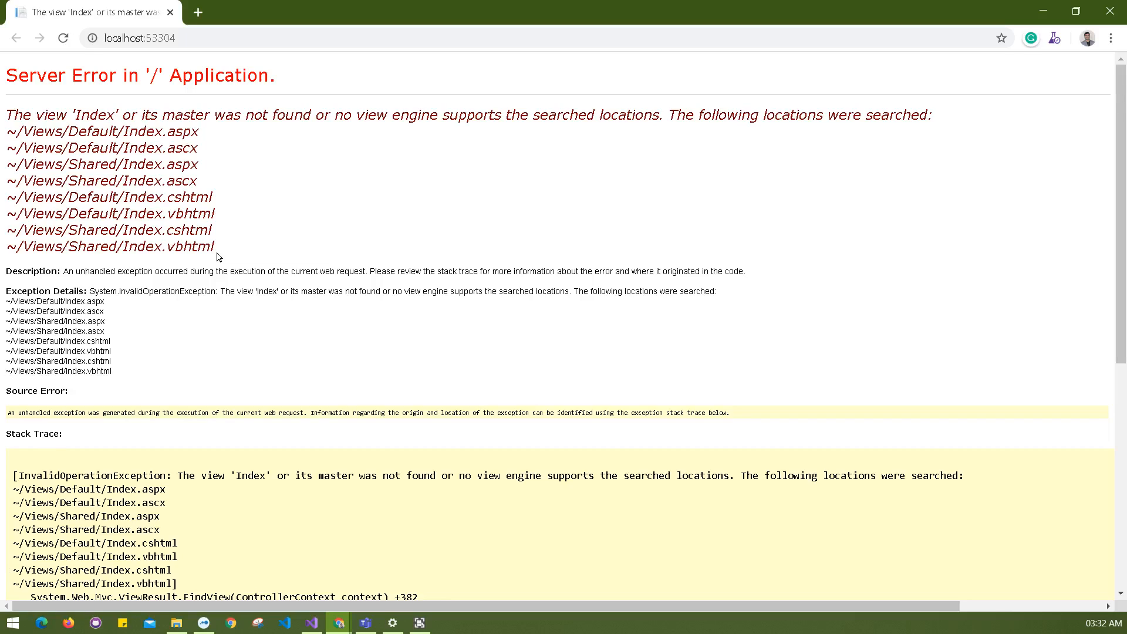
pyautogui.moveTo(226, 243)
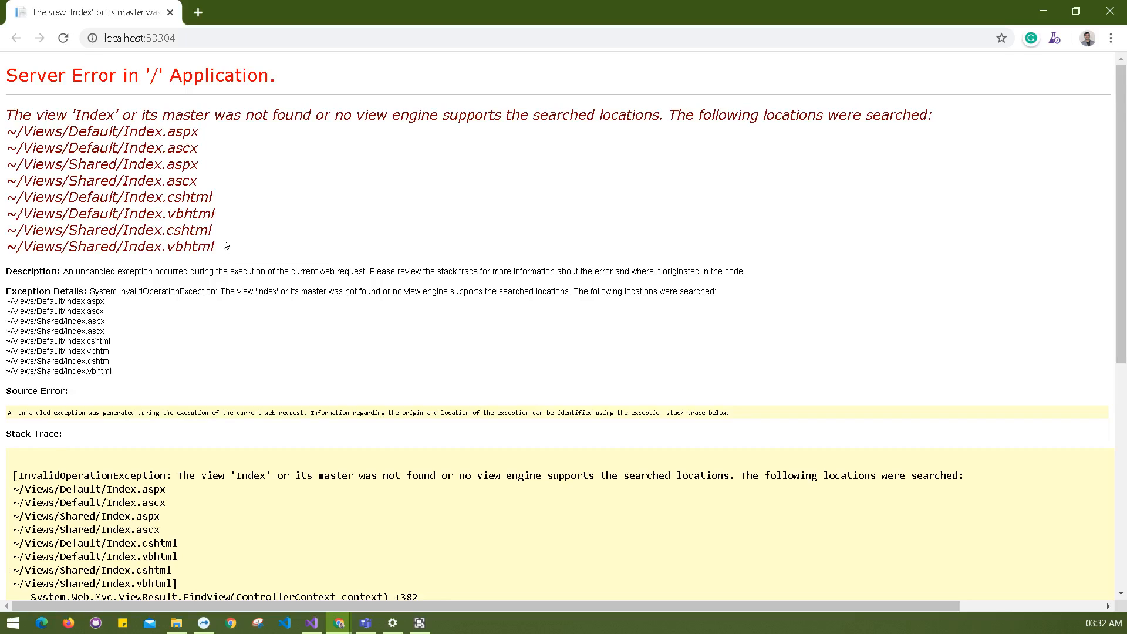
pyautogui.doubleClick(143, 148)
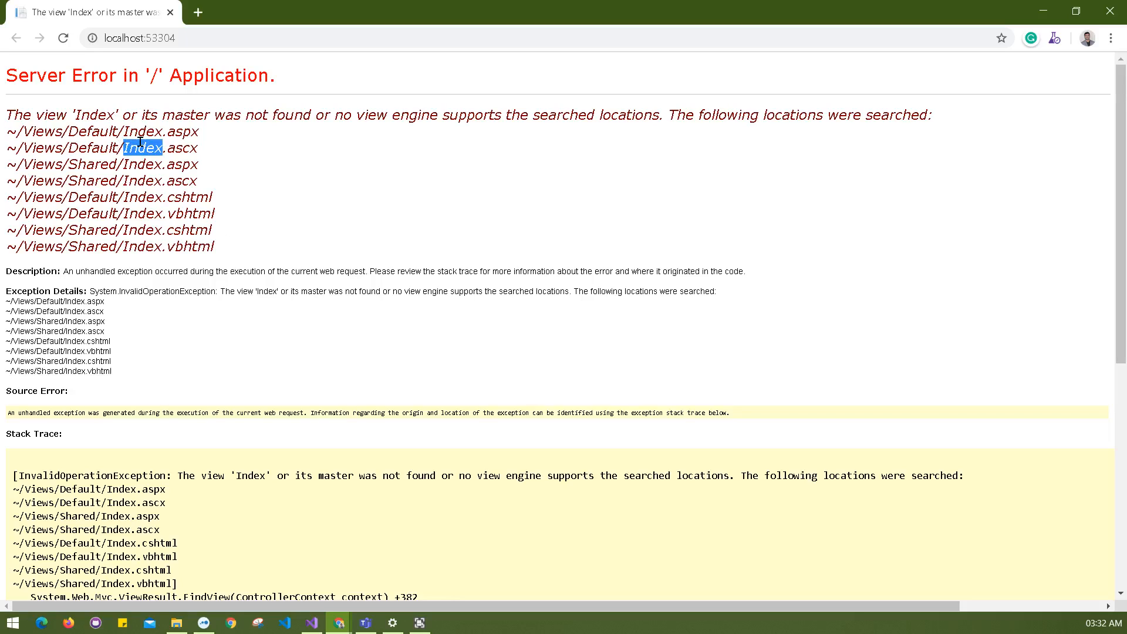
pyautogui.moveTo(237, 108)
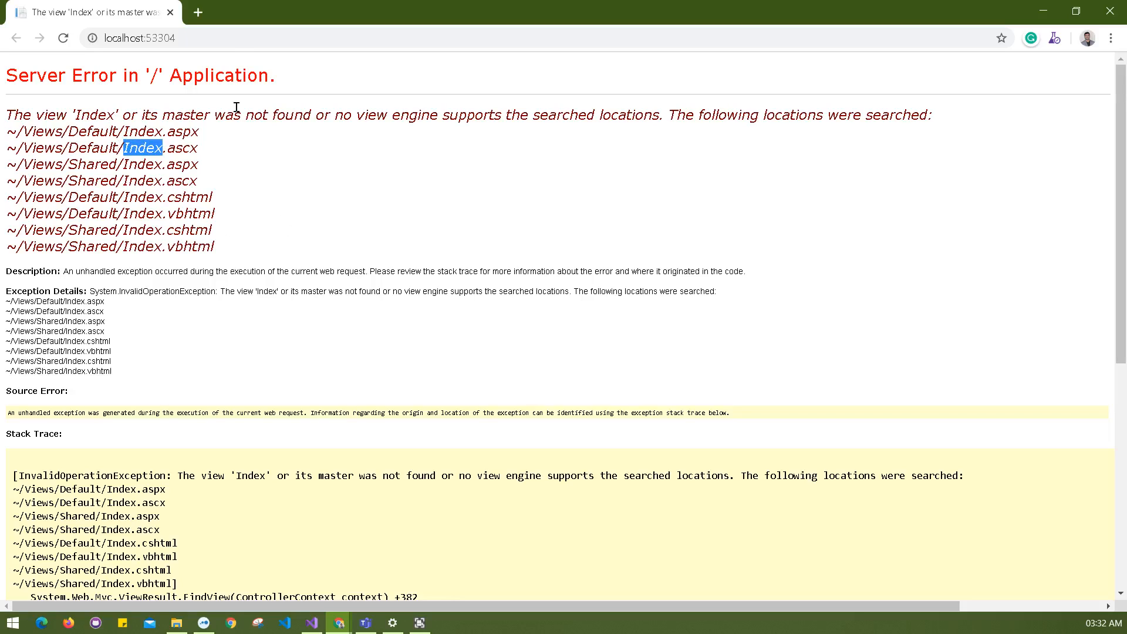
pyautogui.click(141, 37)
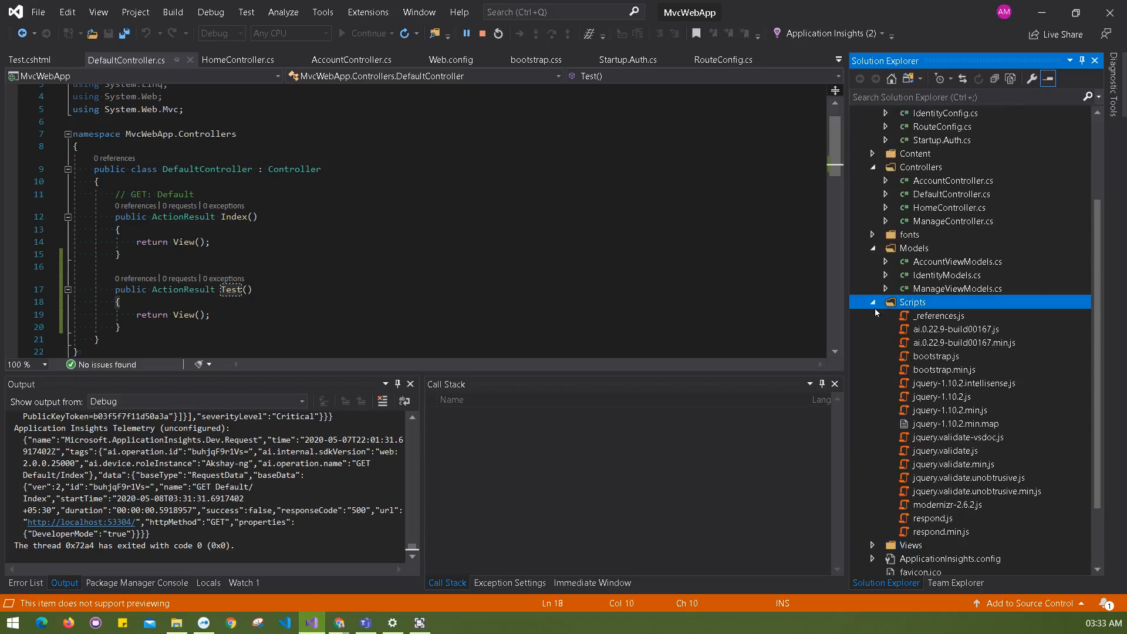
# Reveal the Views/Default folder in Solution Explorer, which holds only Test.cshtml
pyautogui.click(874, 302)
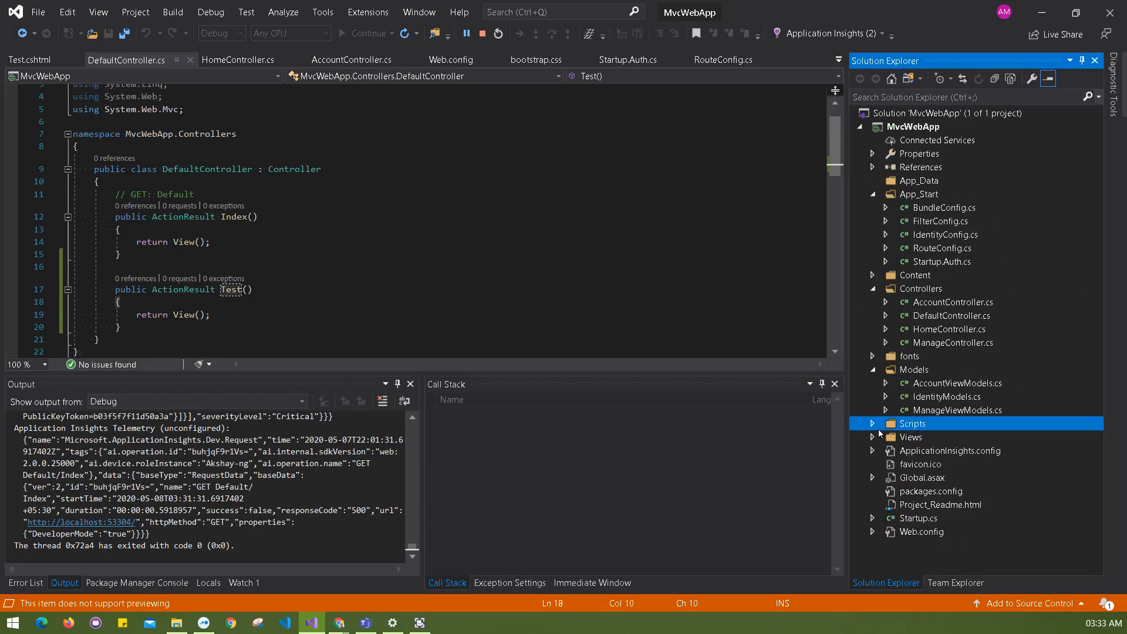
pyautogui.click(872, 437)
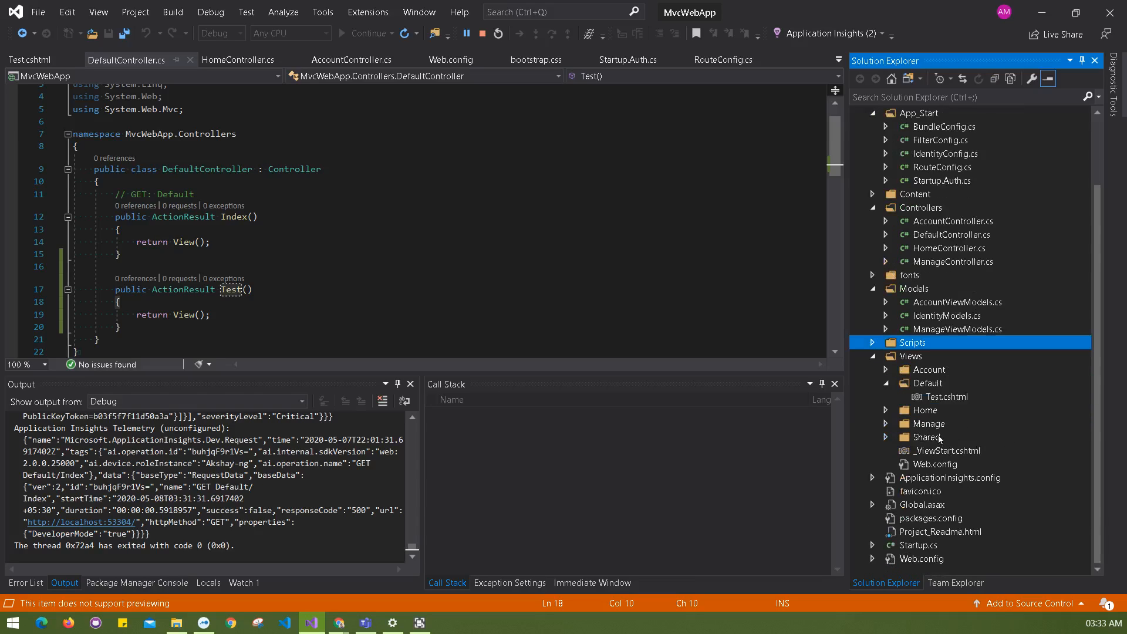
pyautogui.click(928, 383)
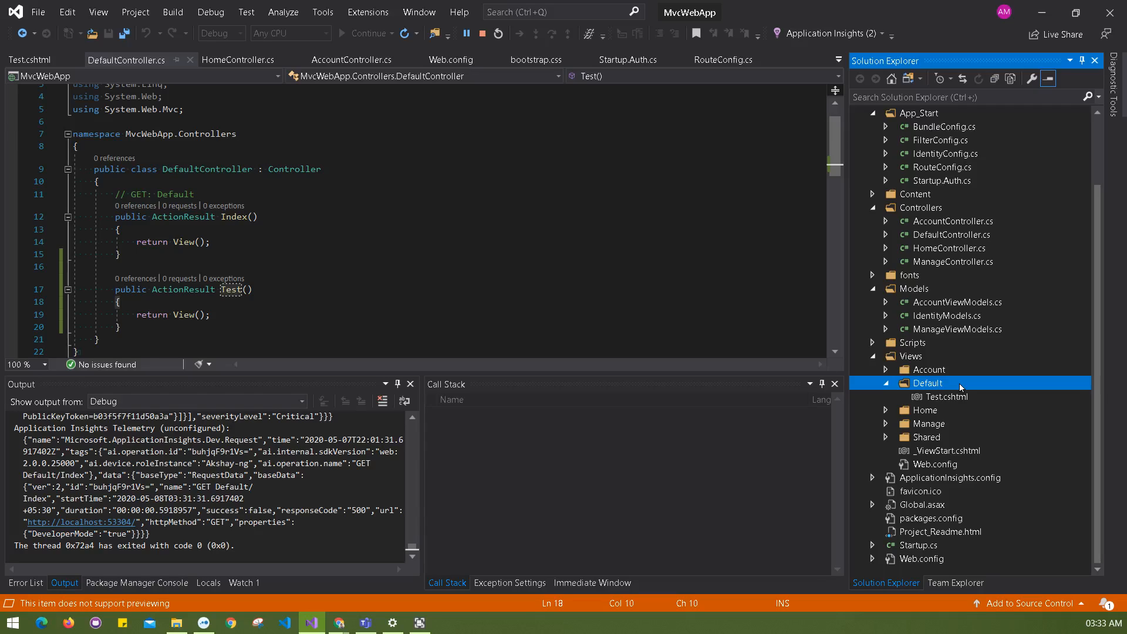
pyautogui.moveTo(146, 261)
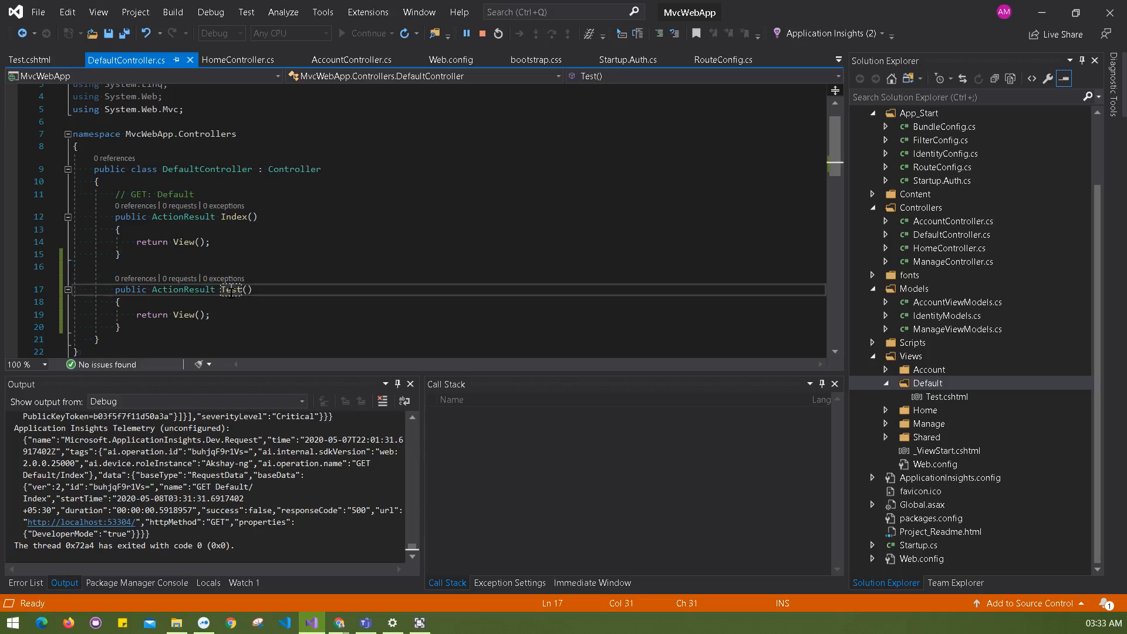
pyautogui.doubleClick(231, 289)
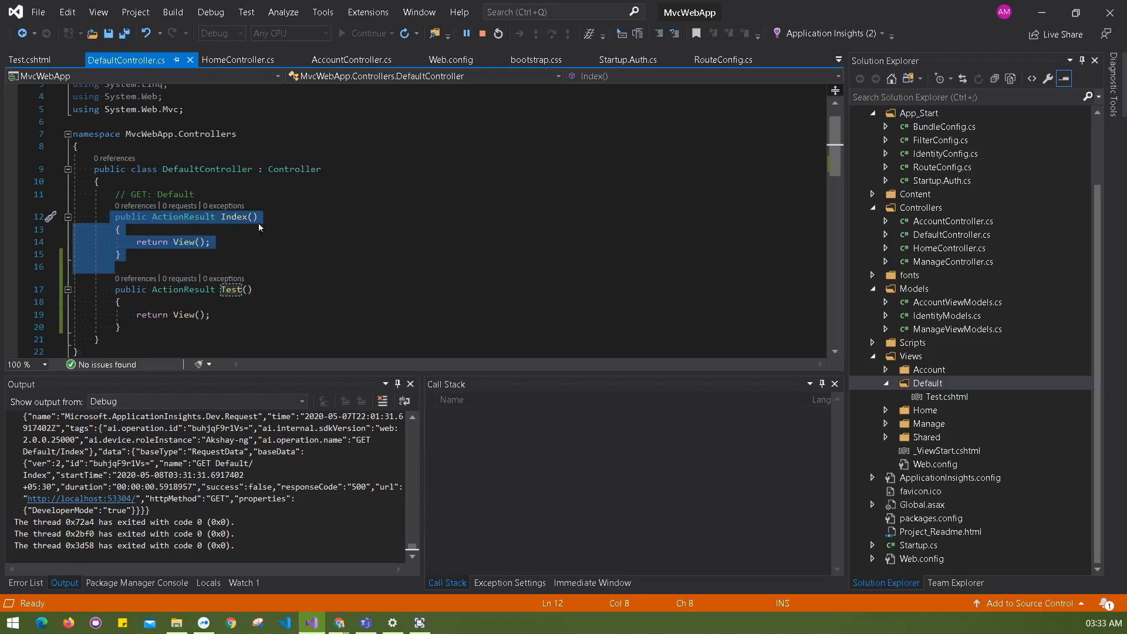
pyautogui.click(119, 229)
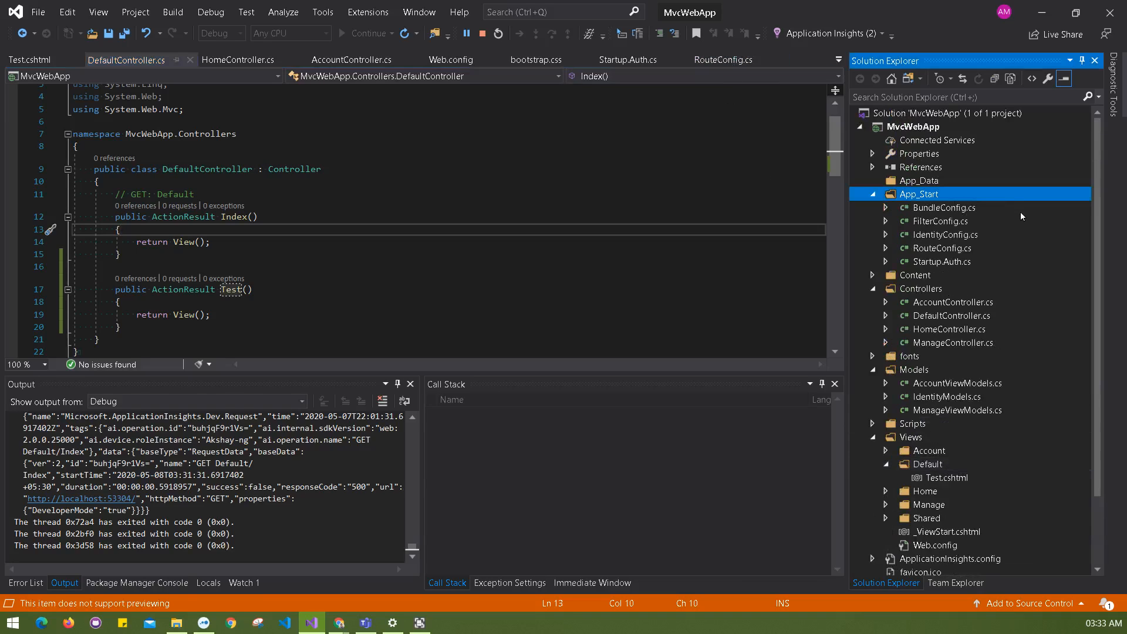
# Open RouteConfig.cs and highlight the default route's Index action under controller Default
pyautogui.doubleClick(941, 248)
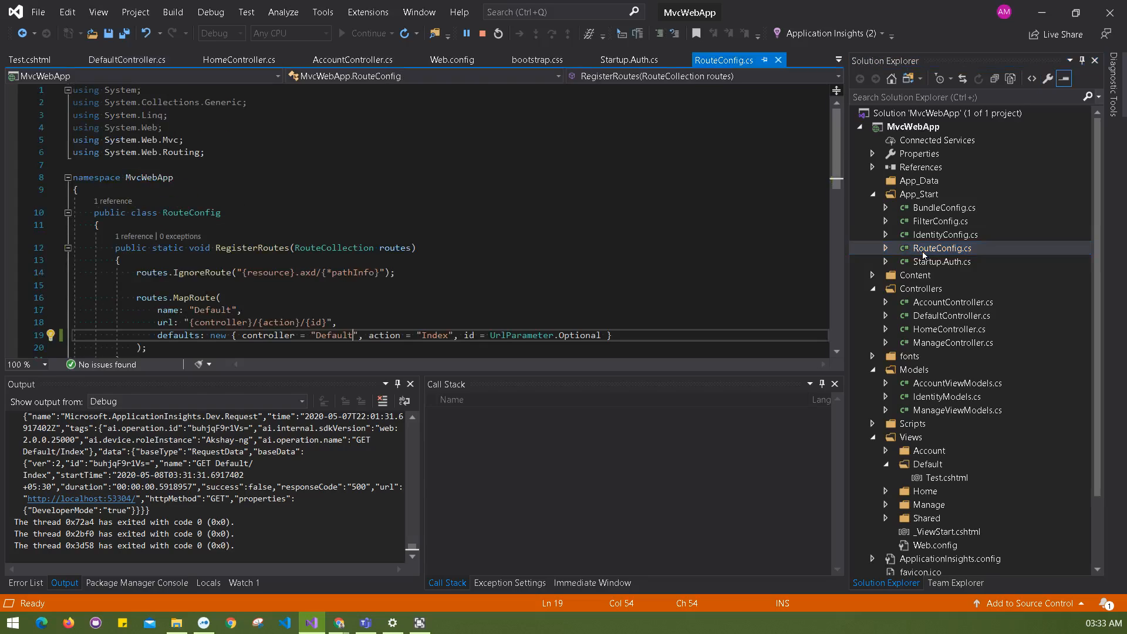
pyautogui.moveTo(756, 253)
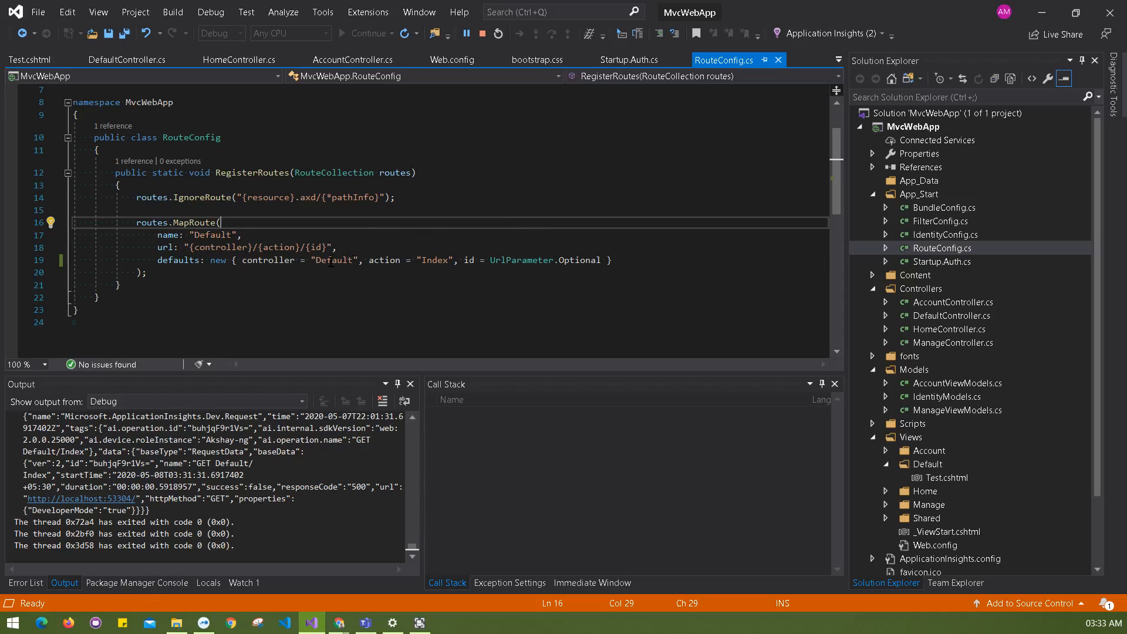
pyautogui.doubleClick(333, 260)
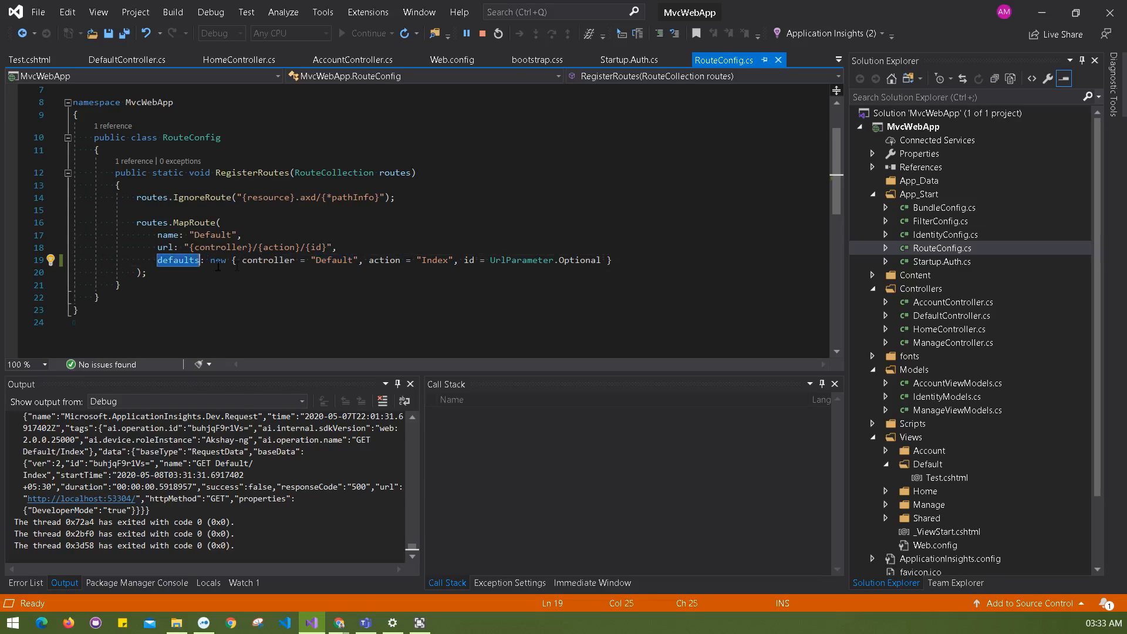
pyautogui.doubleClick(333, 260)
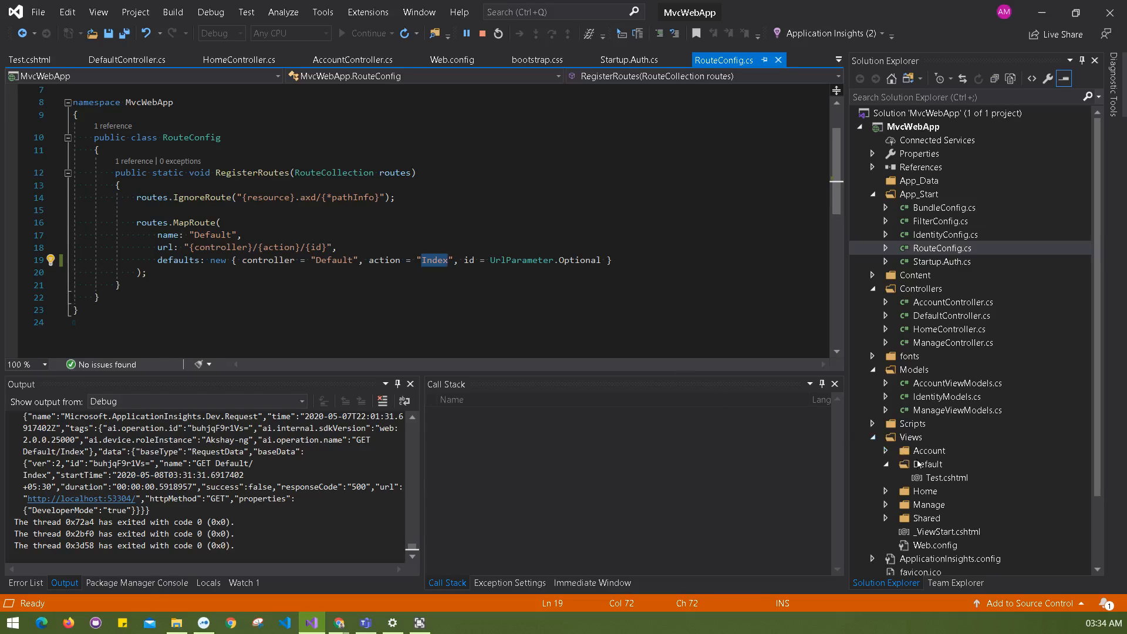
pyautogui.rightClick(928, 463)
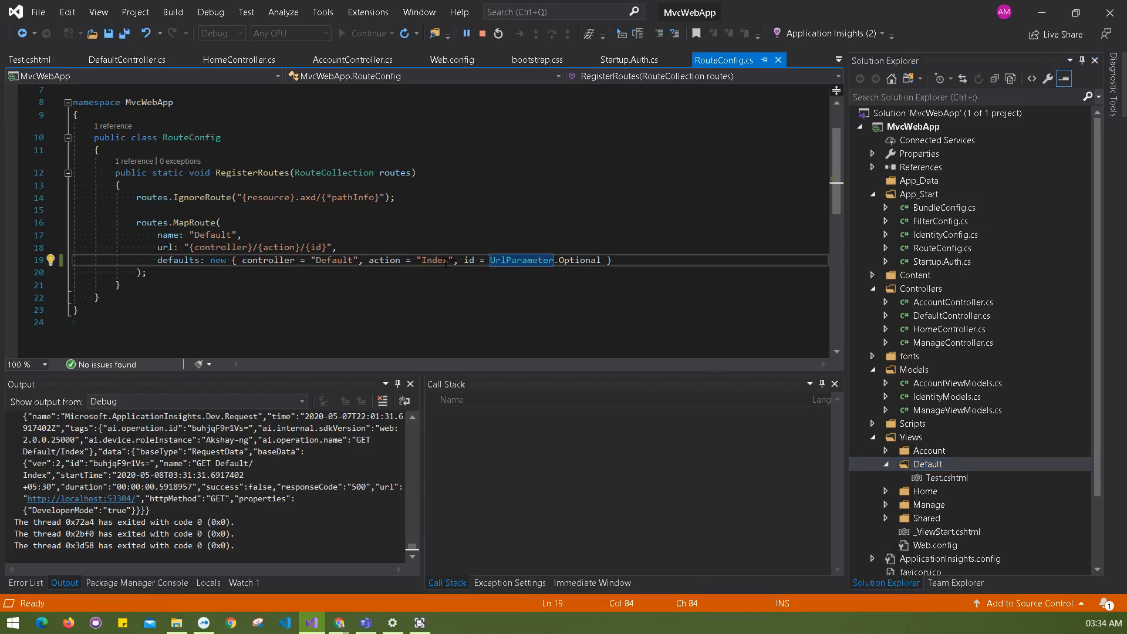
pyautogui.moveTo(434, 259)
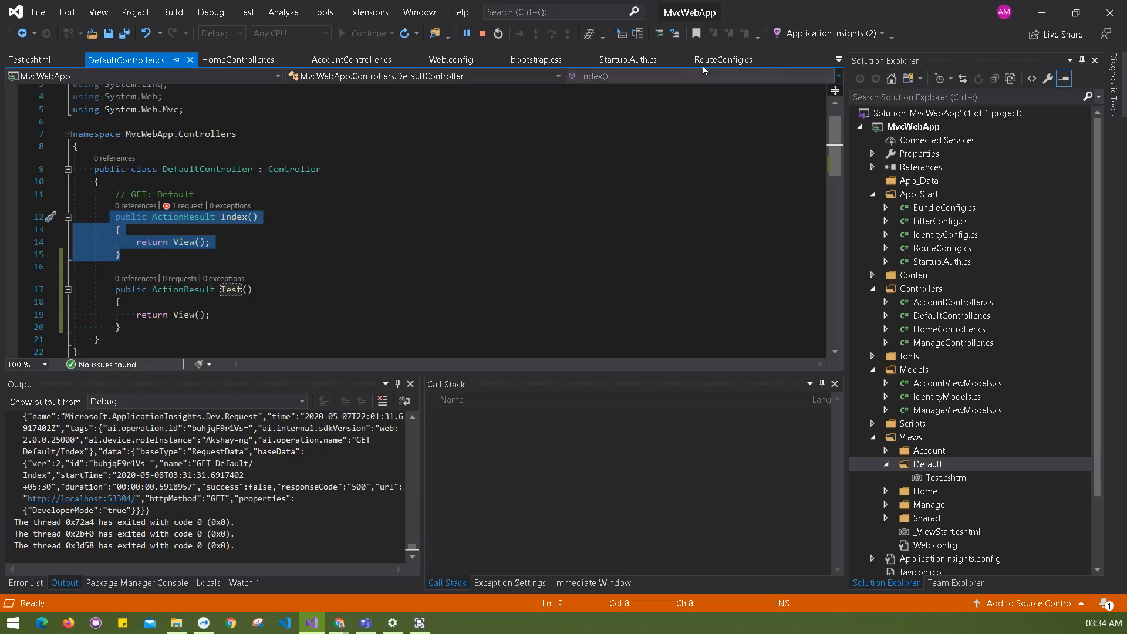
# Change the default route's action from Index to Test and rebuild/relaunch MvcWebApp
pyautogui.click(724, 60)
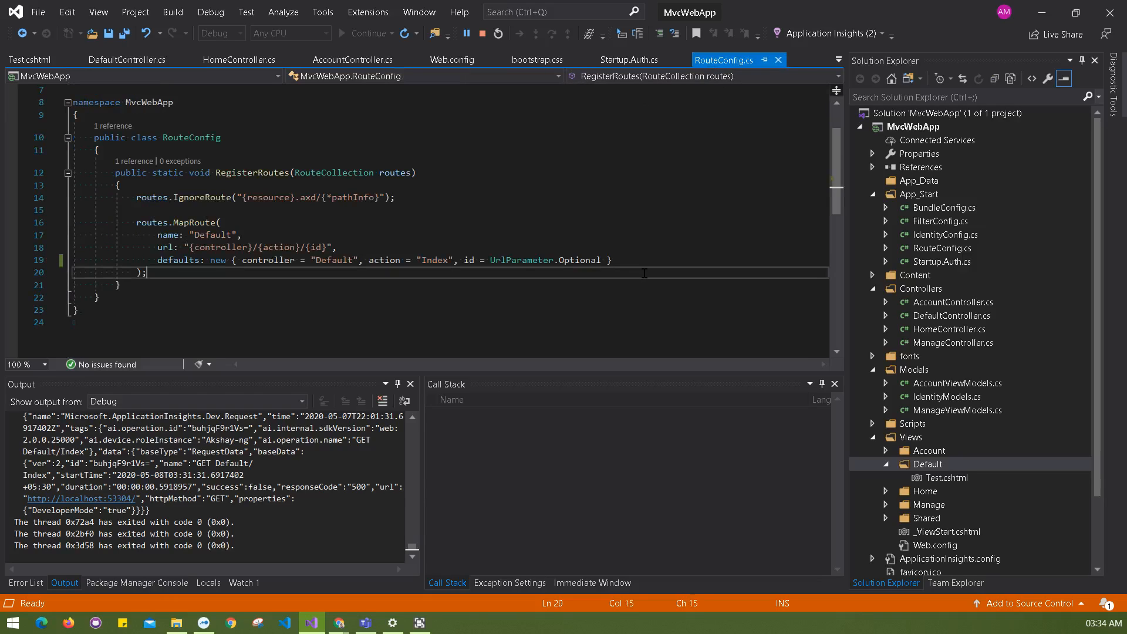
pyautogui.doubleClick(434, 260)
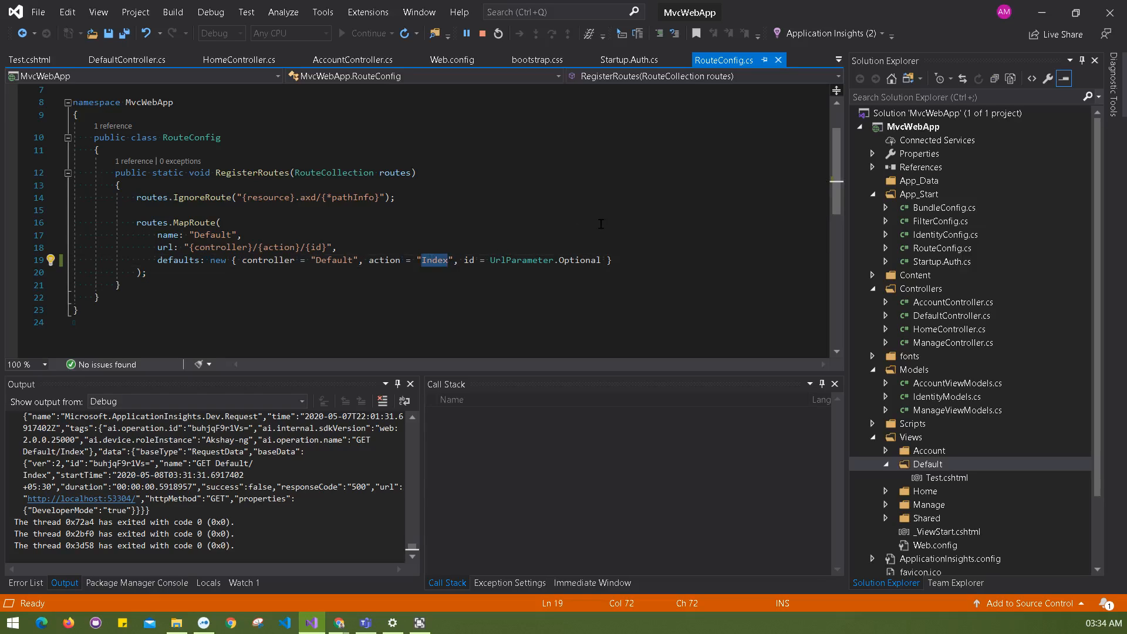
pyautogui.write('Test')
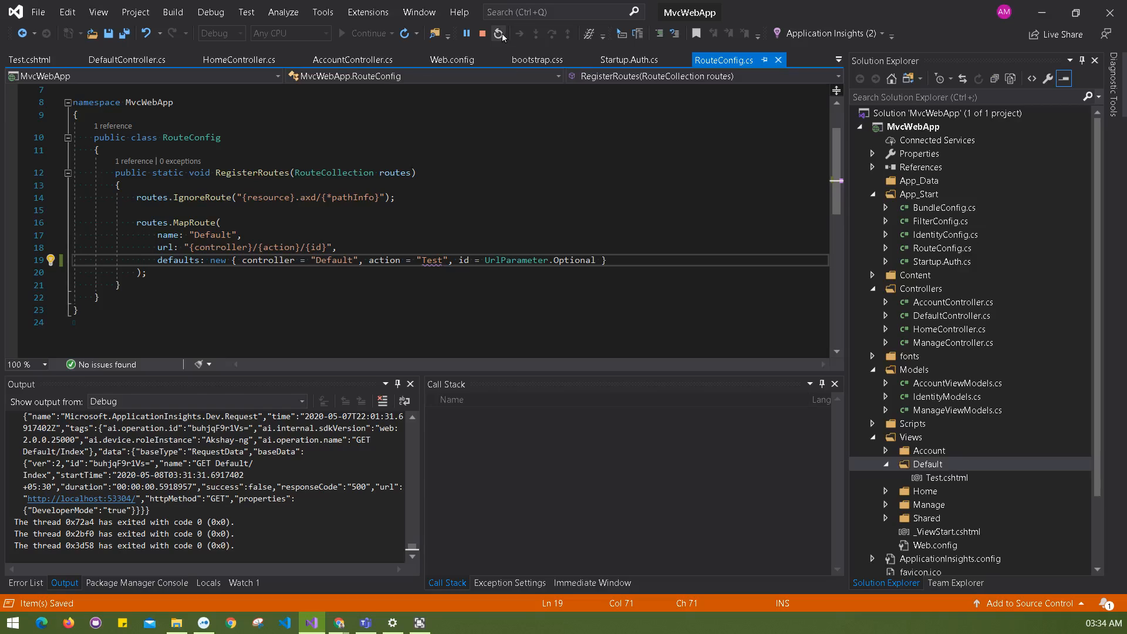
pyautogui.click(500, 33)
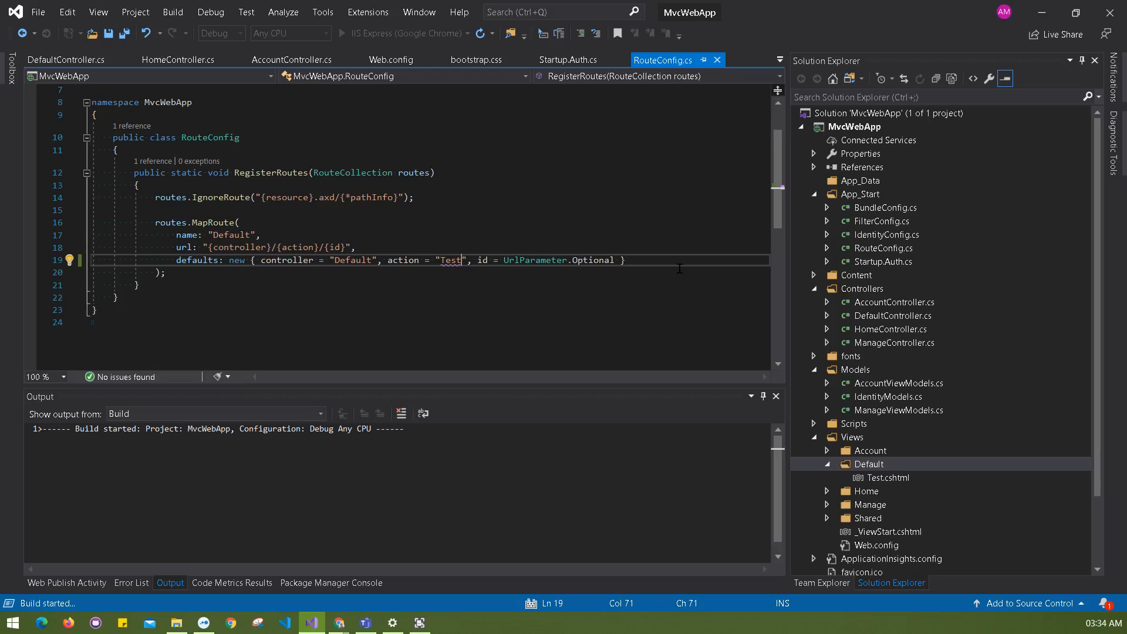
pyautogui.moveTo(681, 275)
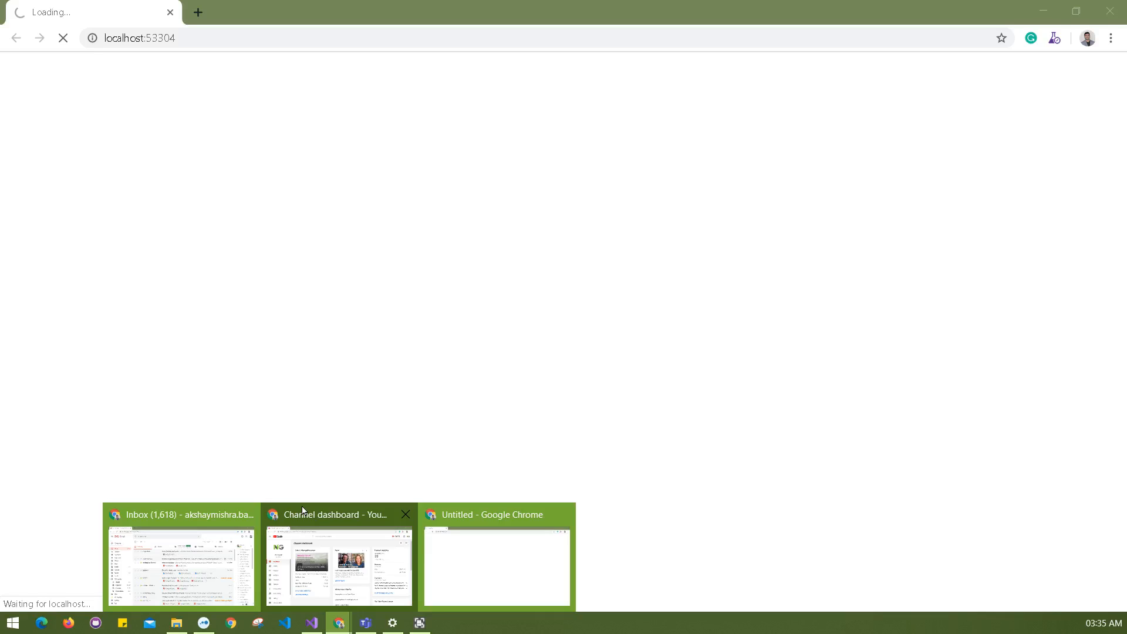
# Bring forward the Chrome window showing the app at localhost
pyautogui.click(311, 622)
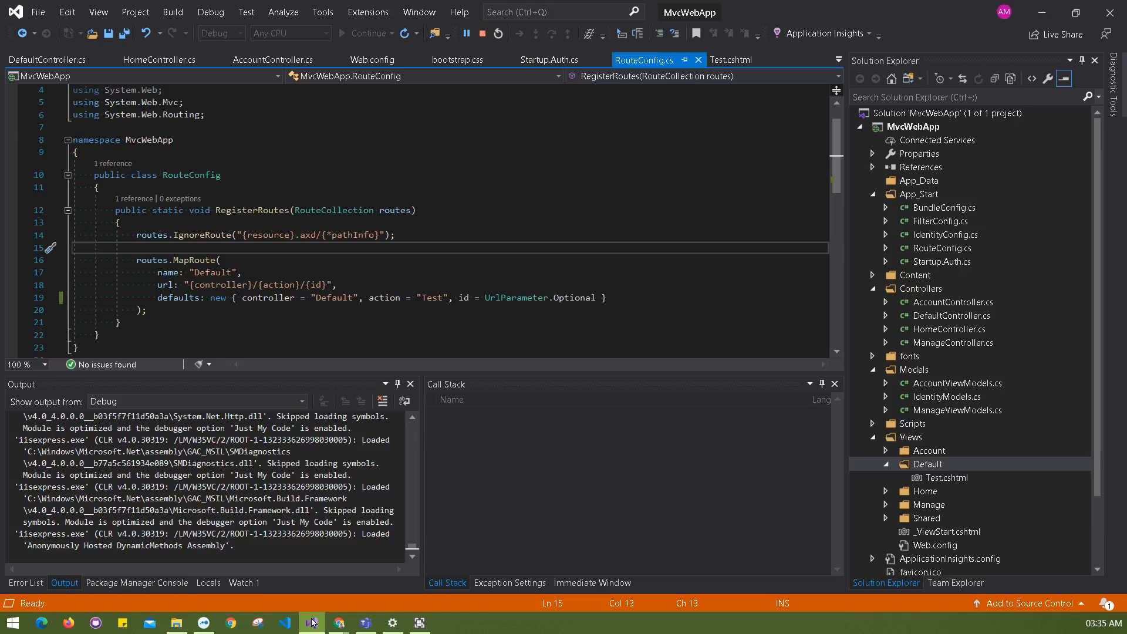
# Scroll the localhost:53304 page rendering the Test Page heading
pyautogui.scroll(-3)
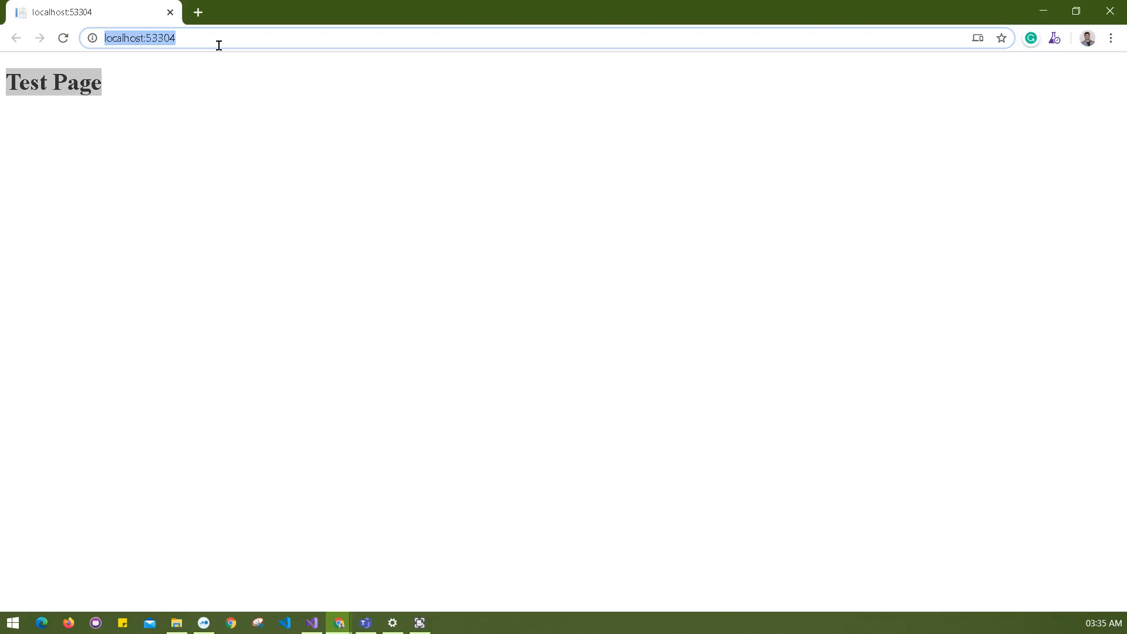
# Return from Chrome to Visual Studio to revert the route action to Index
pyautogui.click(311, 622)
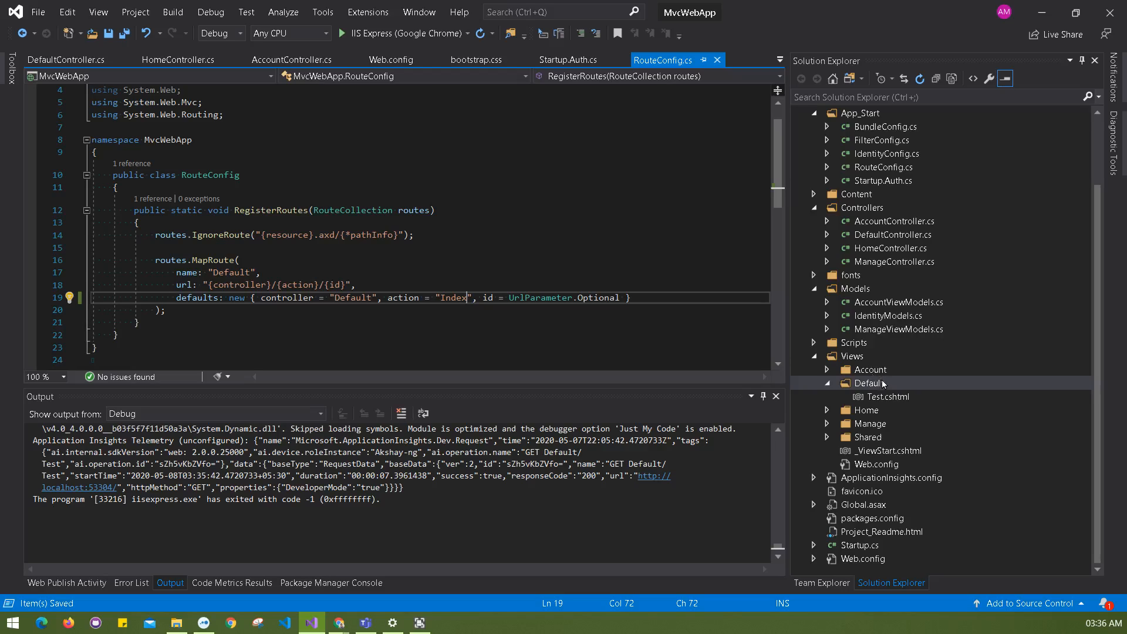
pyautogui.rightClick(869, 383)
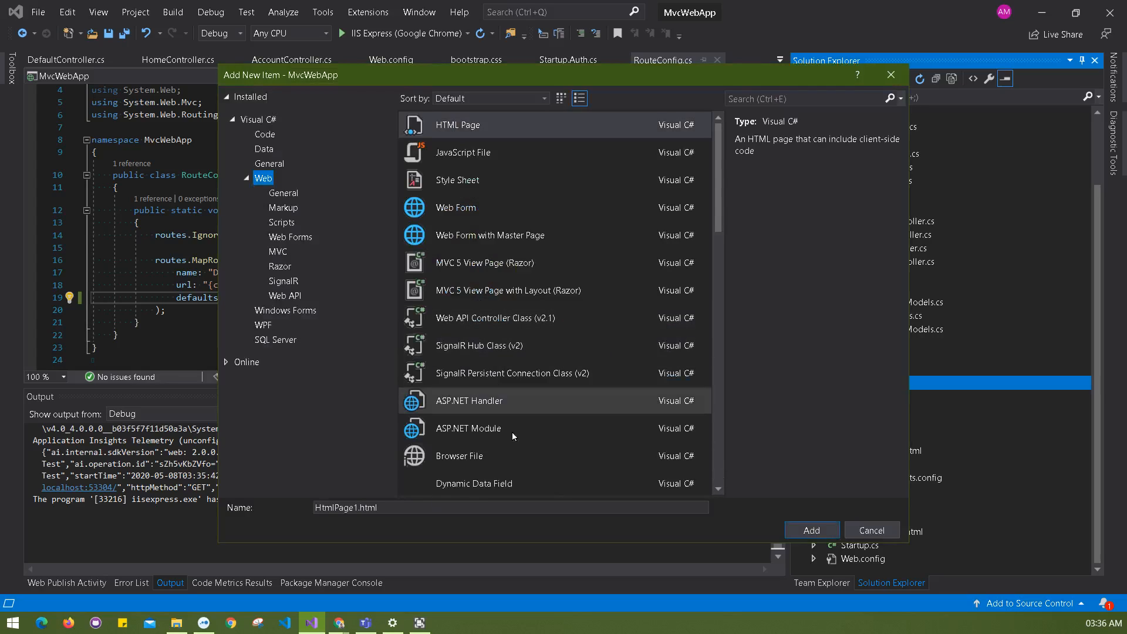
pyautogui.moveTo(449, 451)
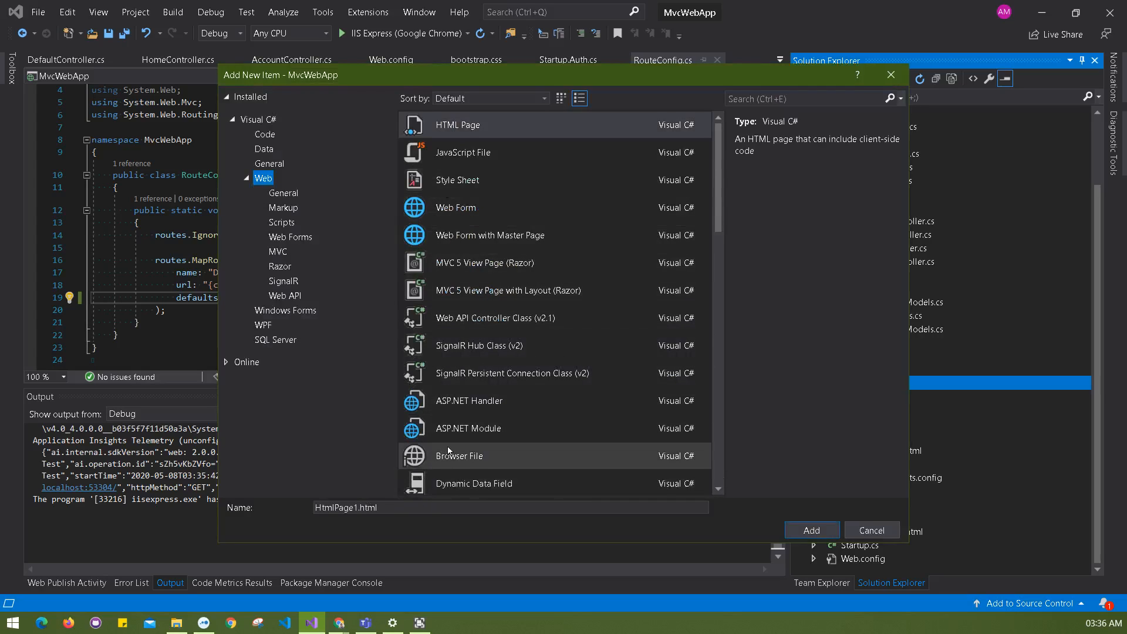
pyautogui.scroll(-3)
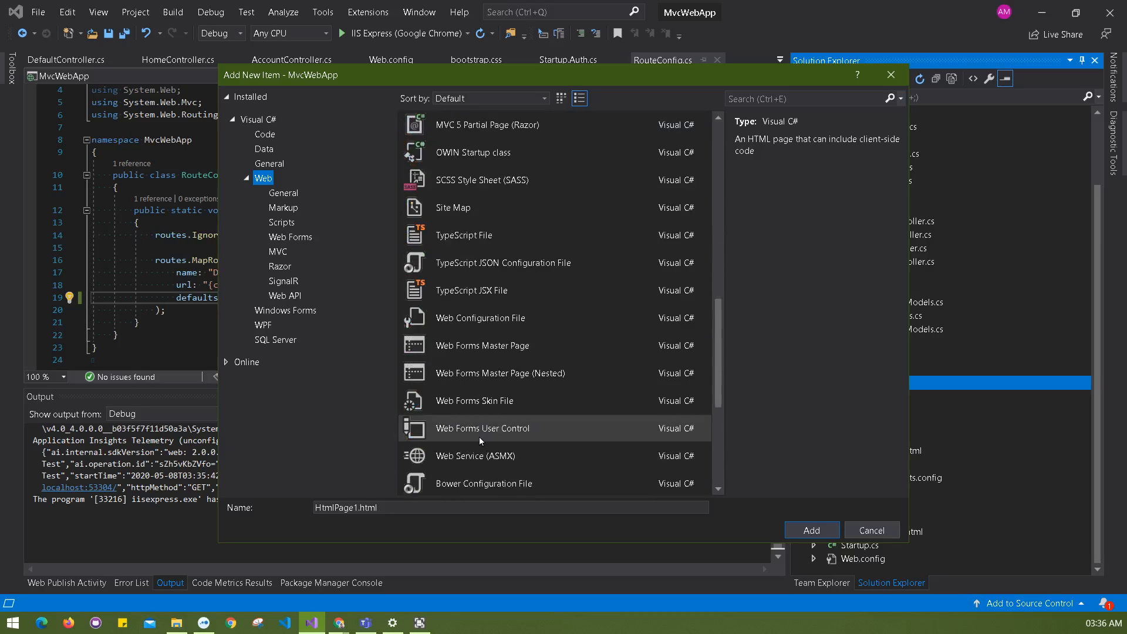
pyautogui.scroll(-3)
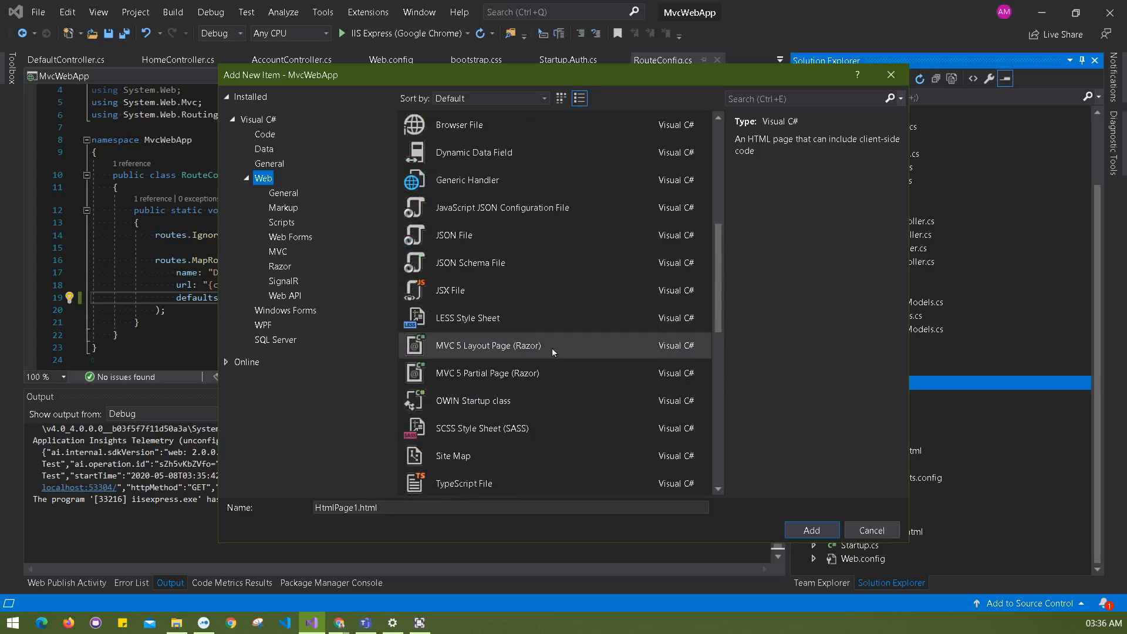
pyautogui.click(489, 346)
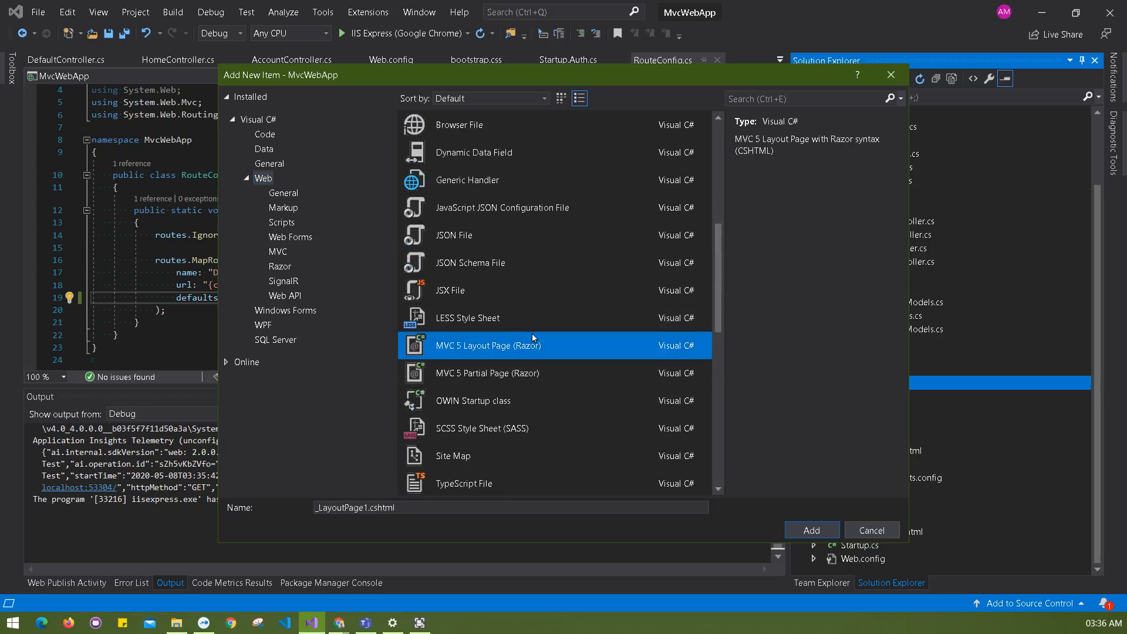
pyautogui.click(489, 373)
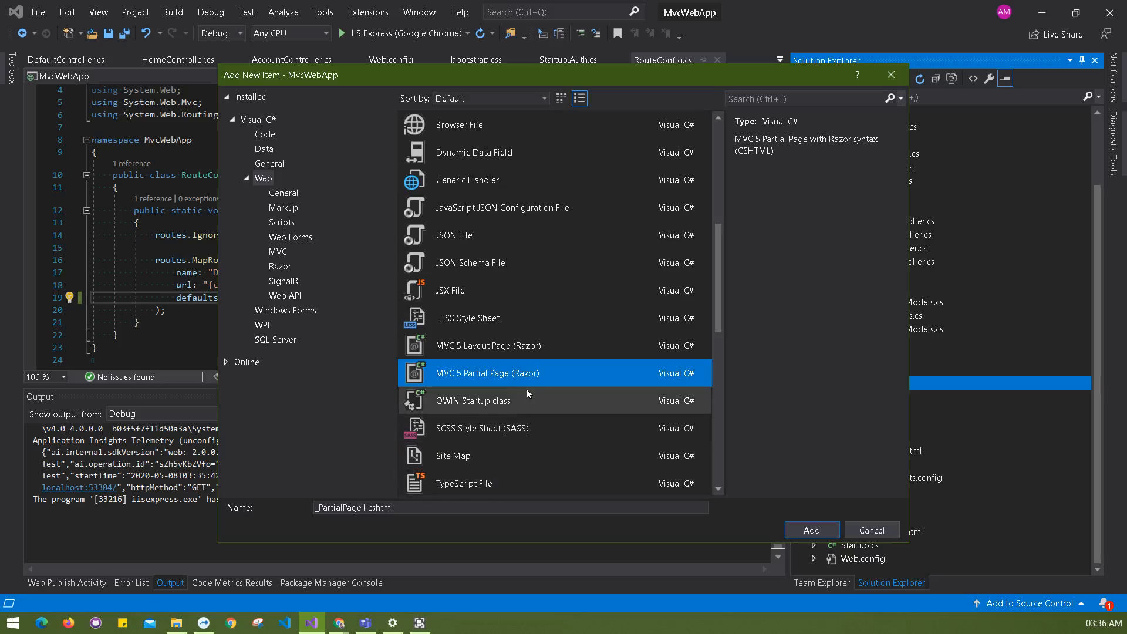
pyautogui.moveTo(516, 247)
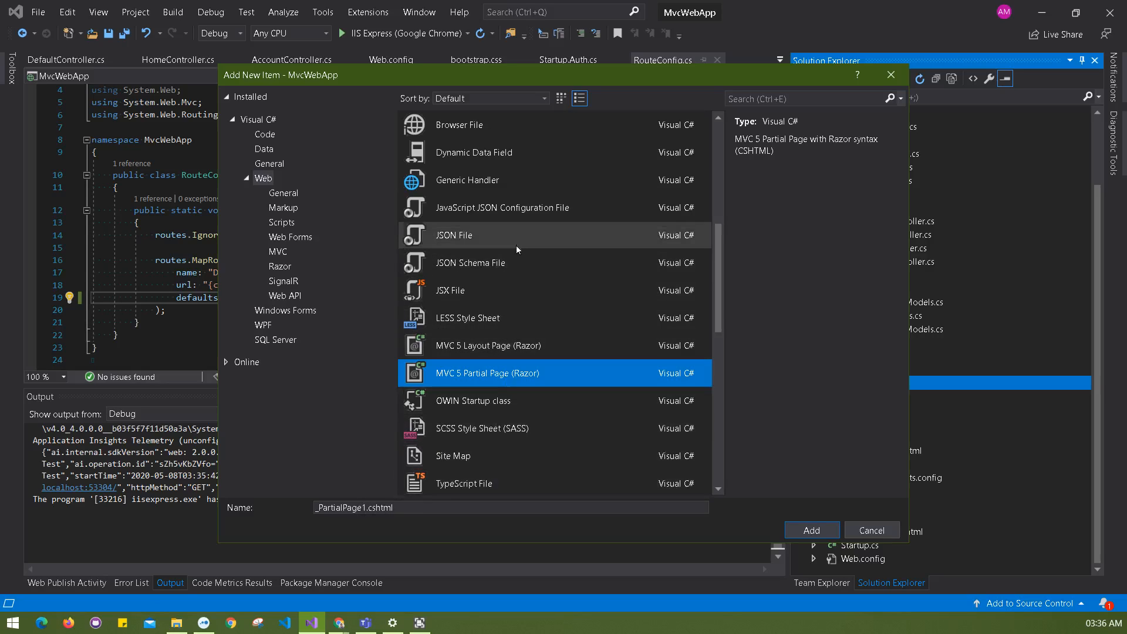
pyautogui.scroll(-3)
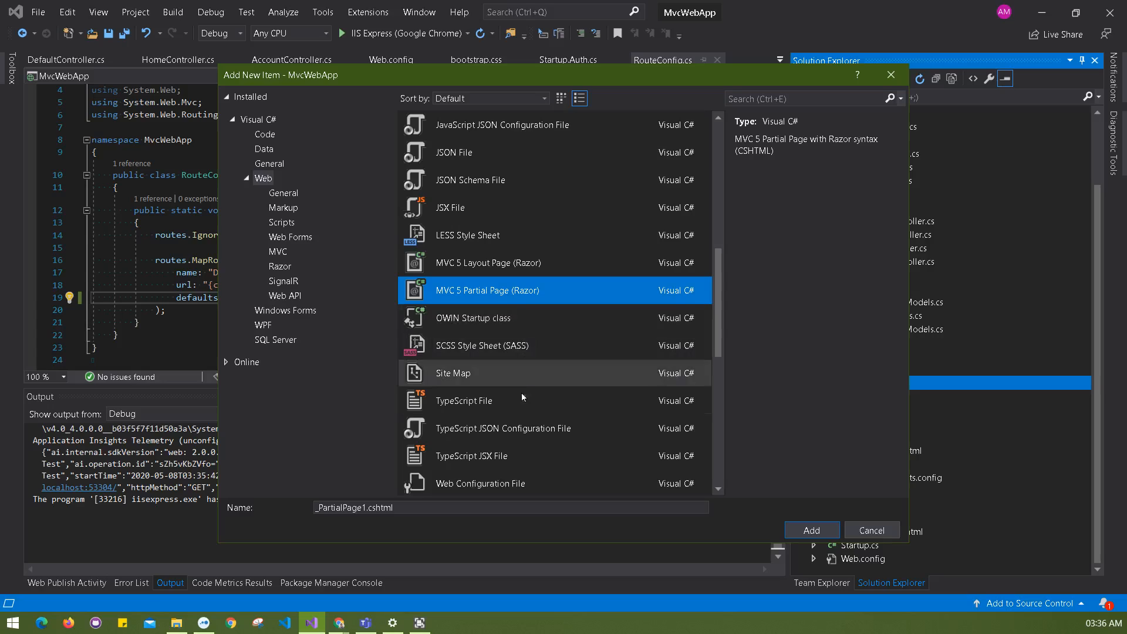
pyautogui.click(283, 192)
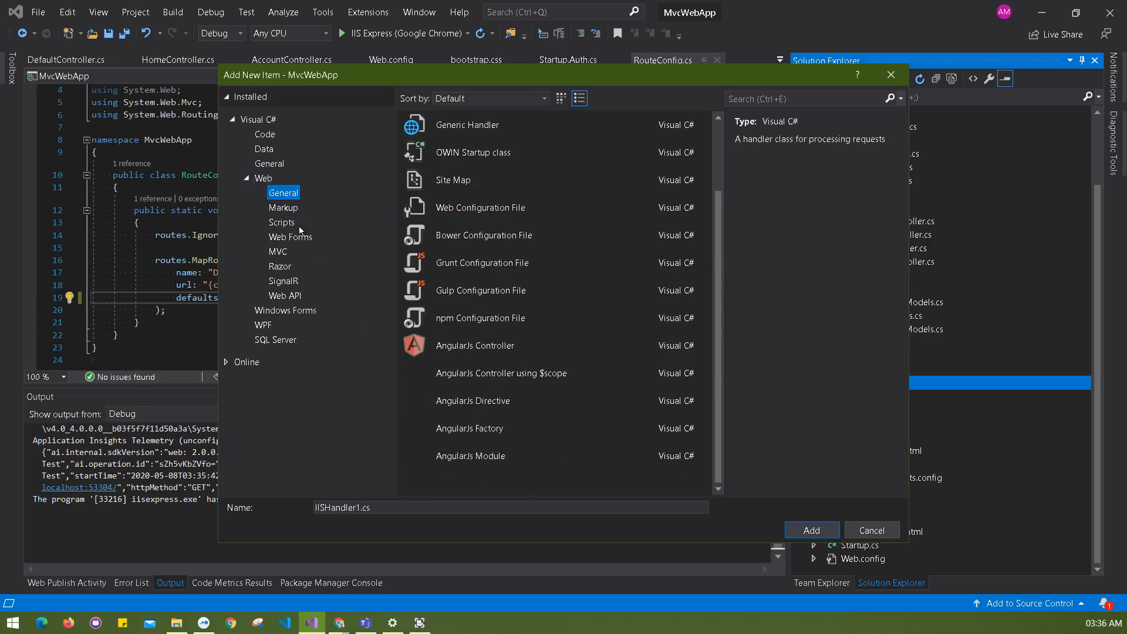
pyautogui.click(278, 251)
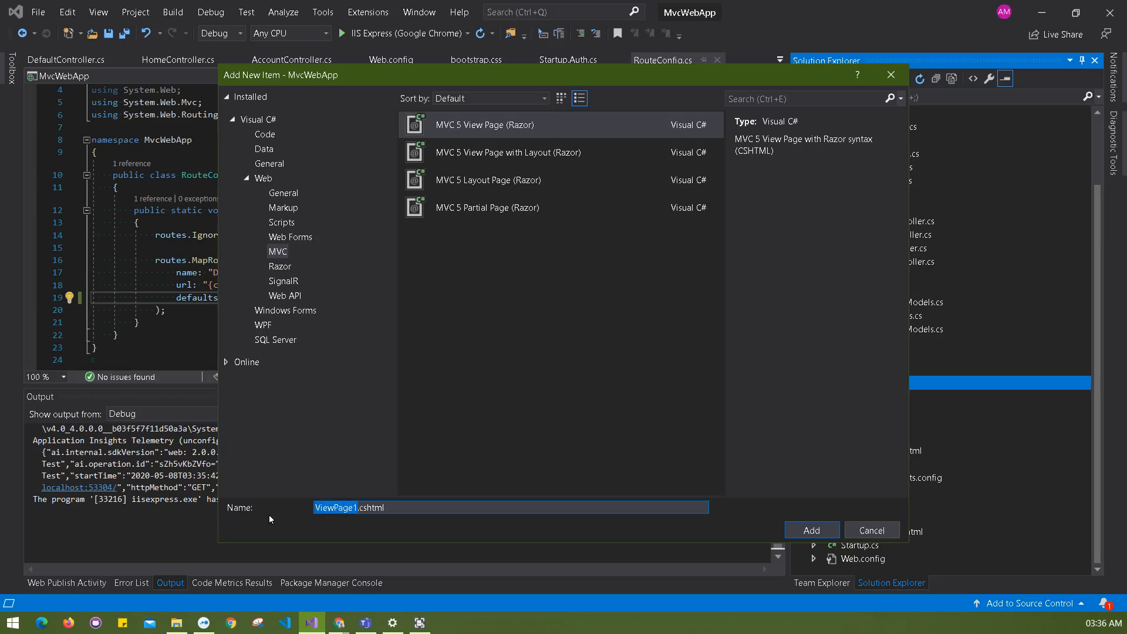
pyautogui.click(813, 530)
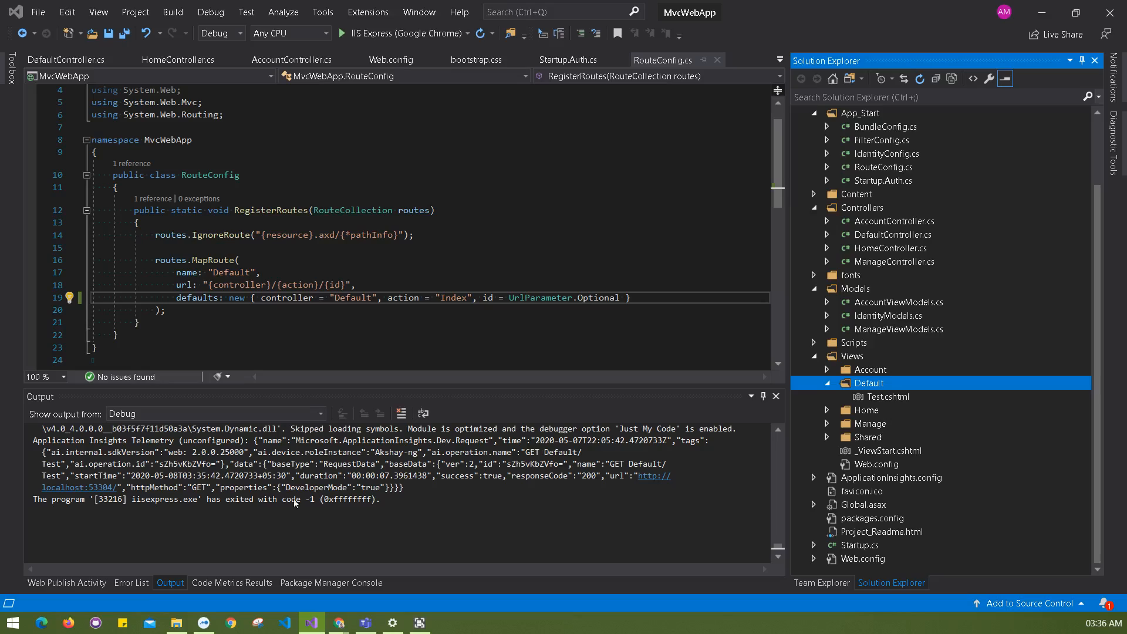
pyautogui.moveTo(424, 209)
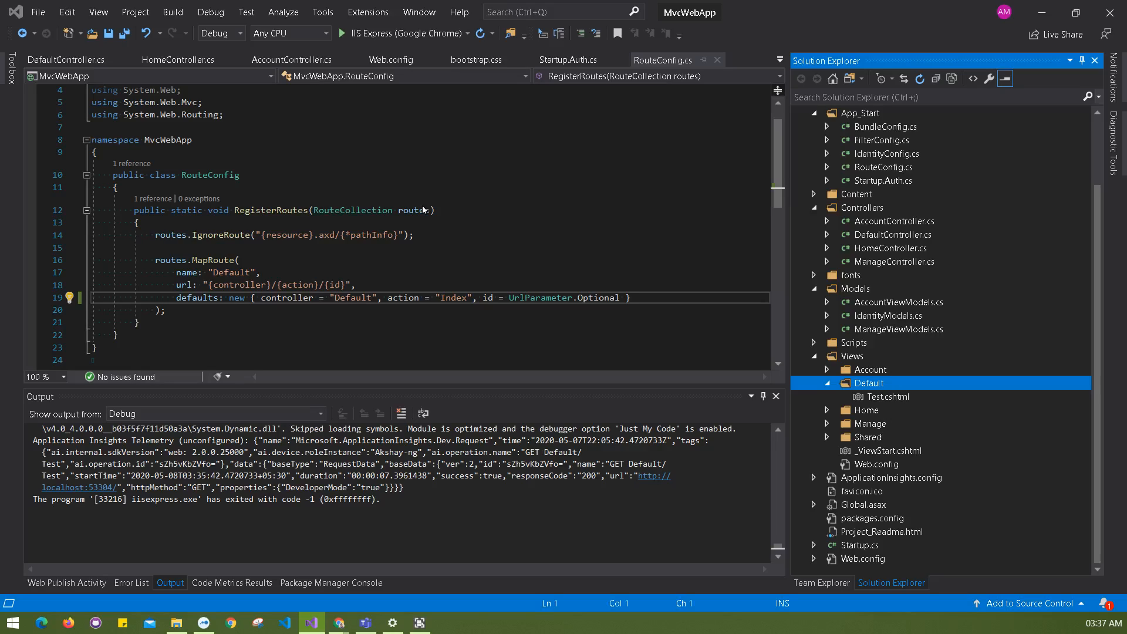
pyautogui.moveTo(543, 206)
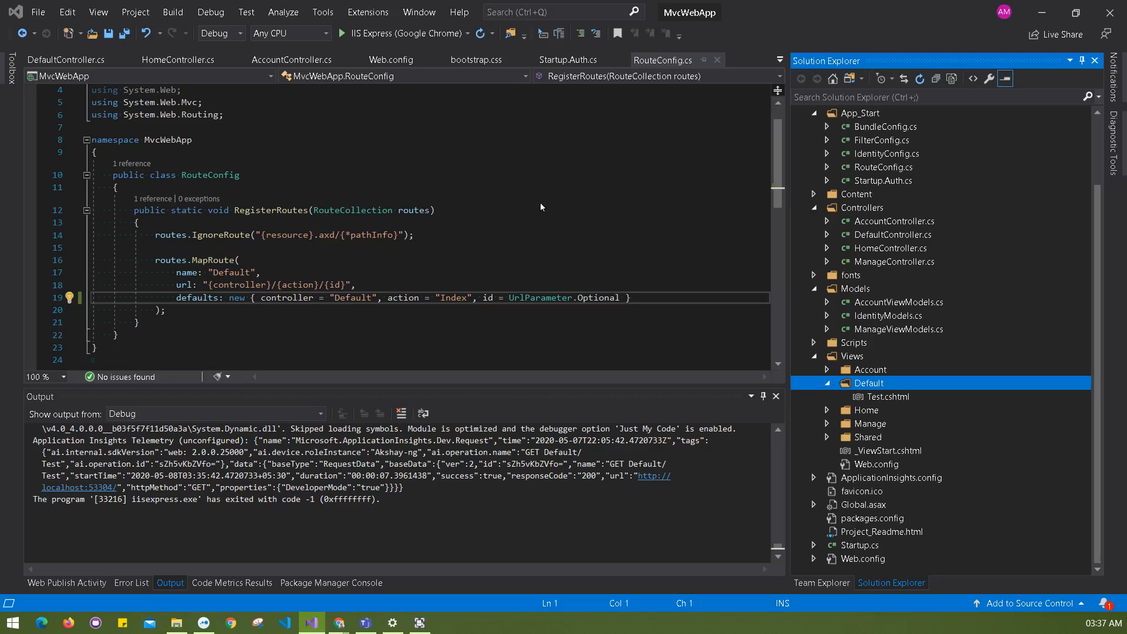
pyautogui.moveTo(363, 320)
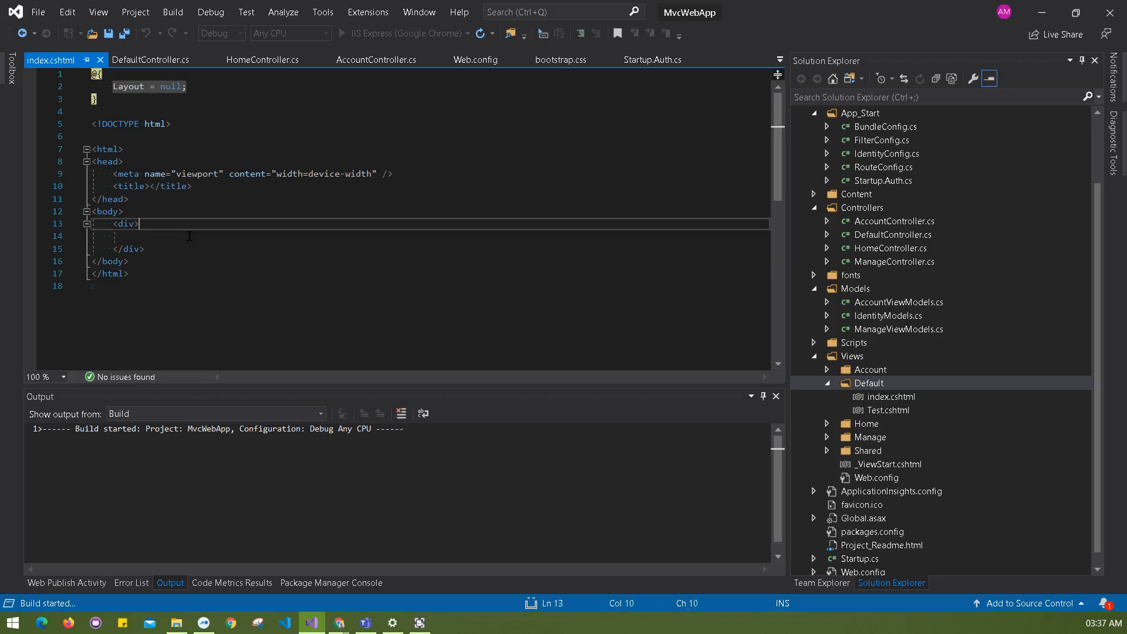
# Add an <h1>Index</h1> heading inside index.cshtml's div and save the file
pyautogui.write('<h1>Index</h1>')
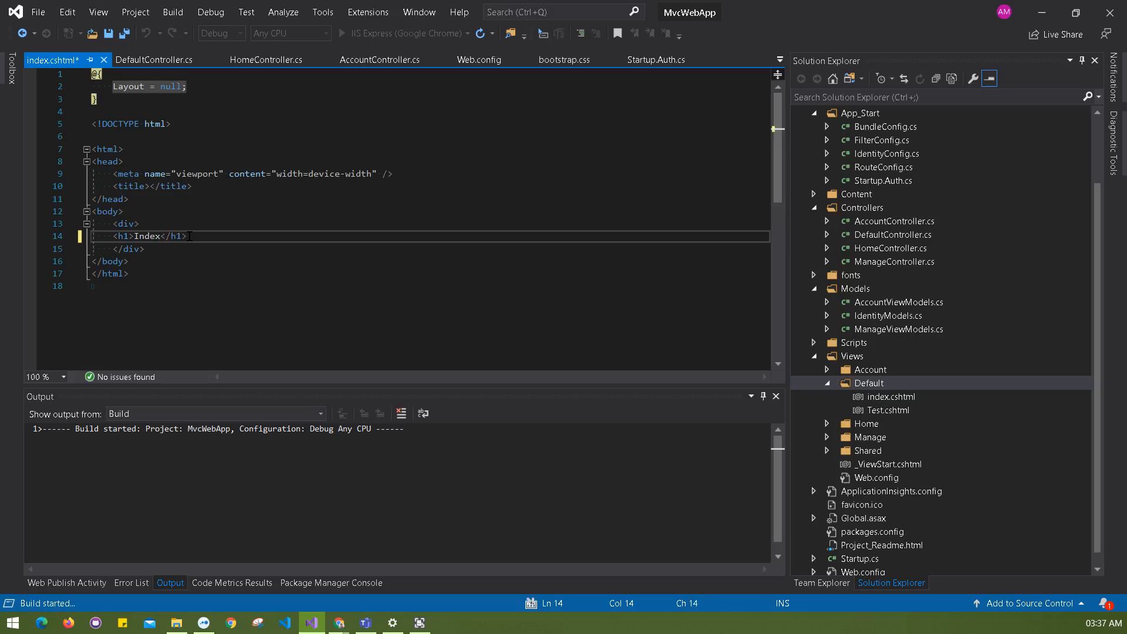
pyautogui.press('Ctrl+S')
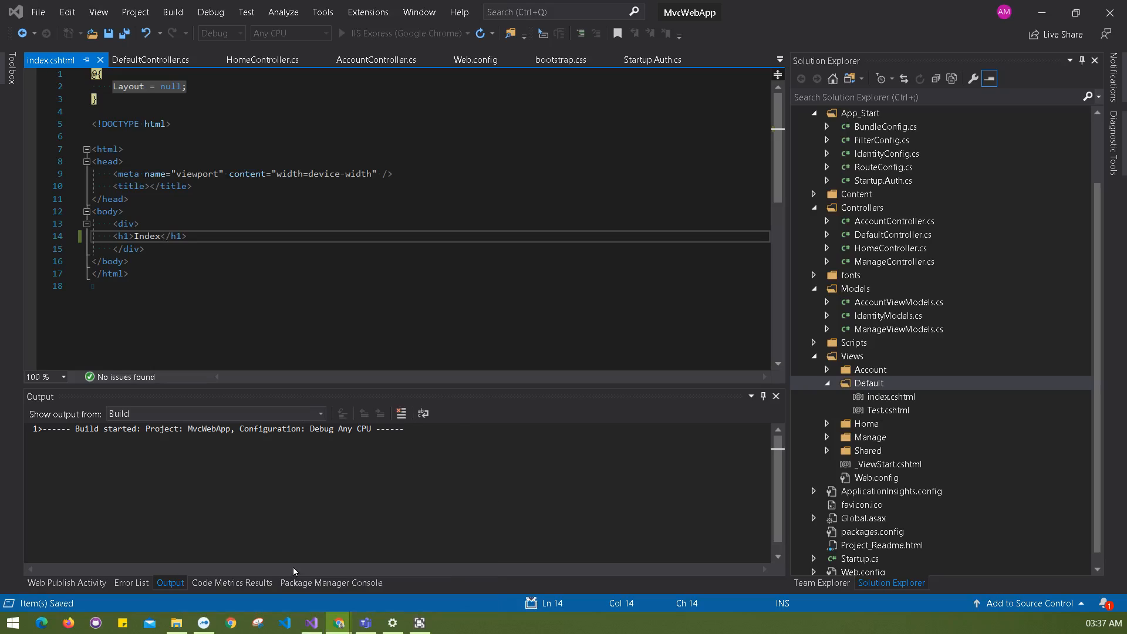
pyautogui.moveTo(437, 278)
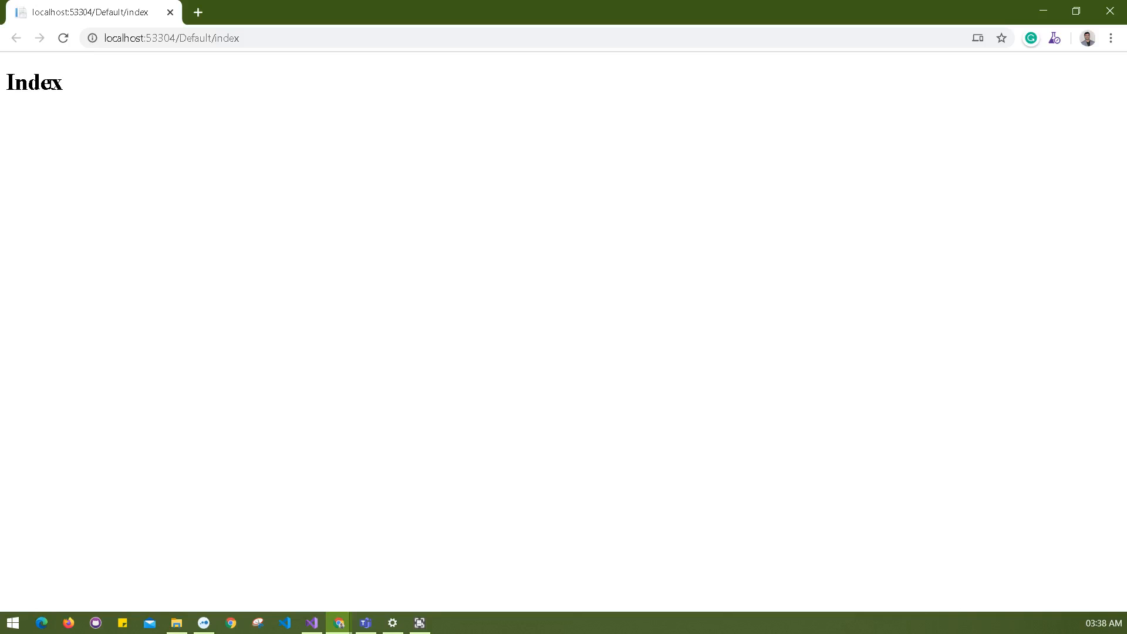
# Switch back to DefaultController.cs after /Default/index shows the Index heading
pyautogui.click(311, 623)
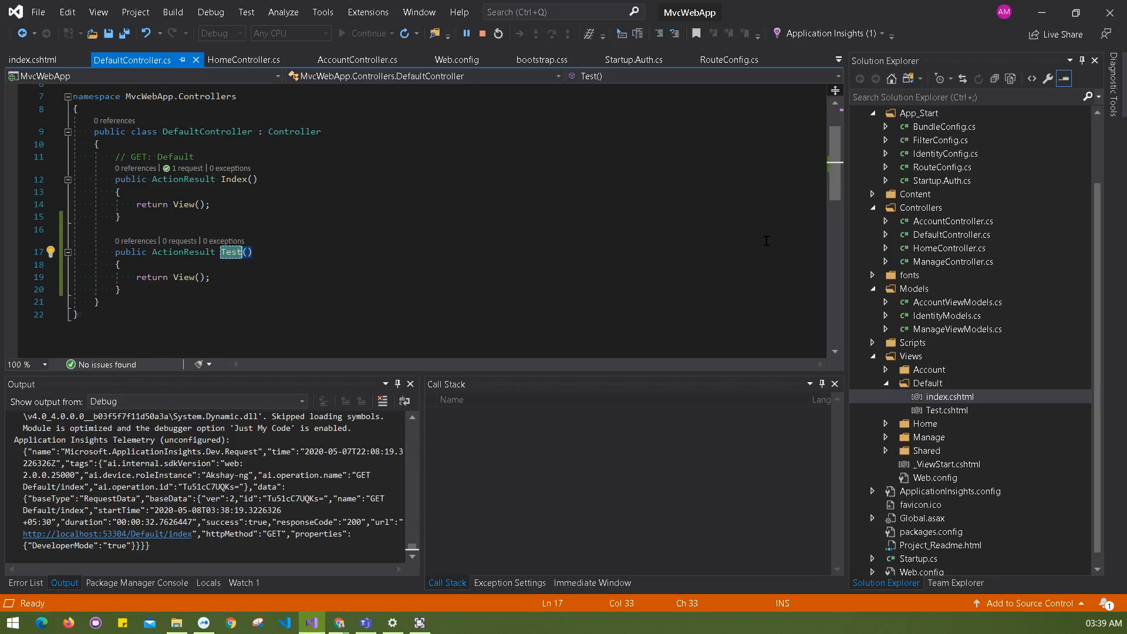